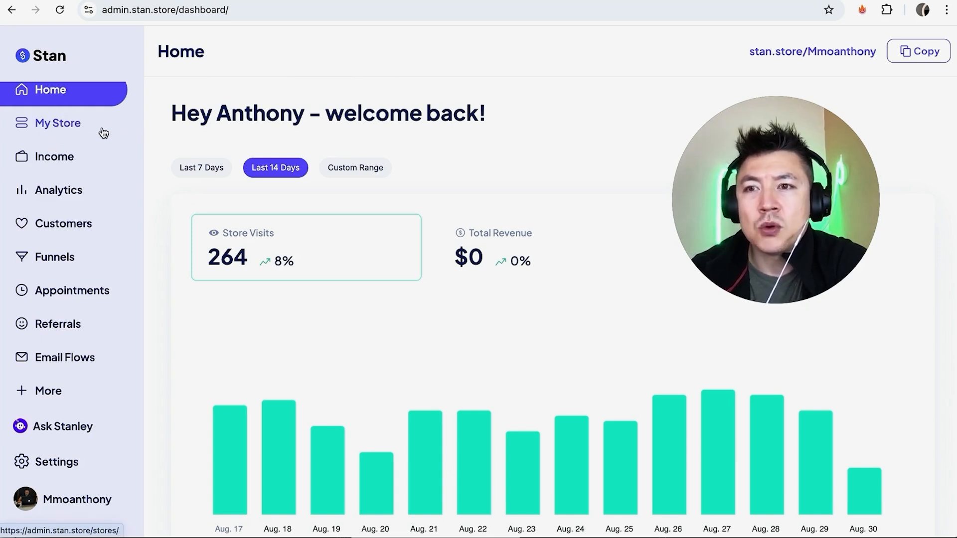
Leave the dashboard for the My Store page listing sections and draft products
{"action": "left_click", "coordinate": [57, 122]}
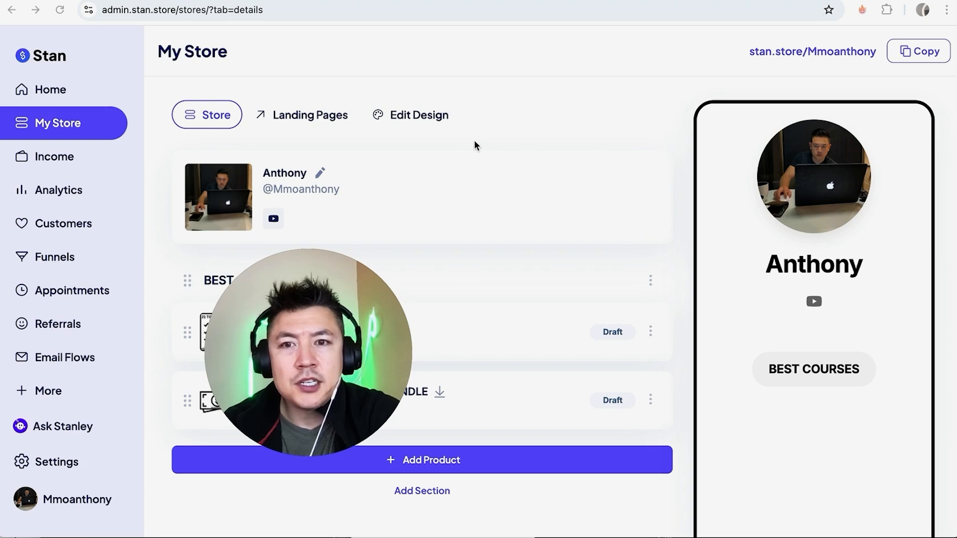
{"action": "mouse_move", "coordinate": [572, 137]}
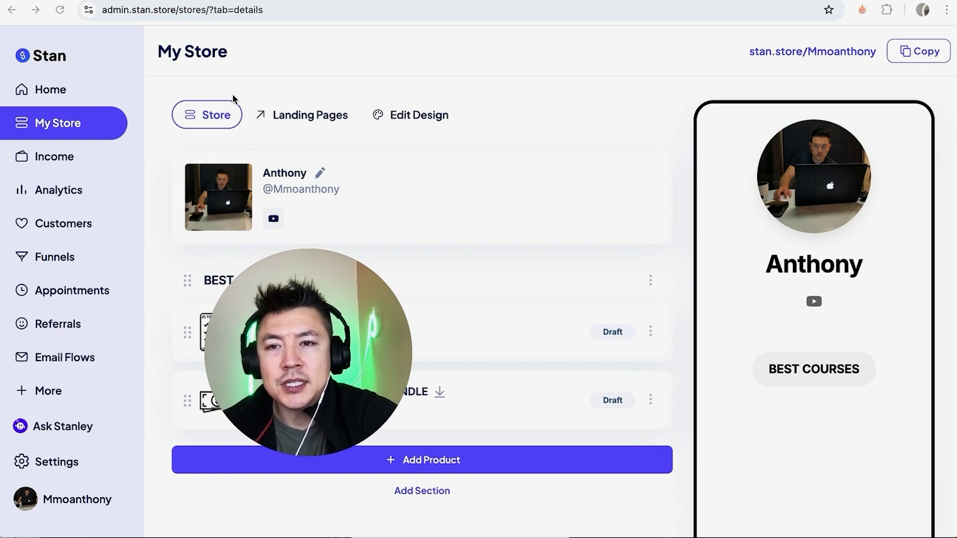
Switch to the Landing Pages area of My Store
{"action": "left_click", "coordinate": [308, 115]}
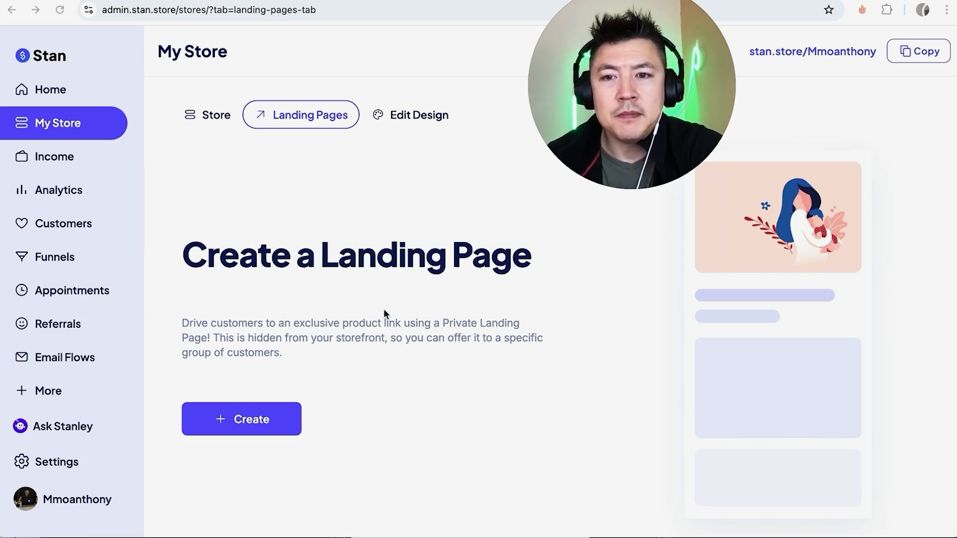
{"action": "mouse_move", "coordinate": [369, 307]}
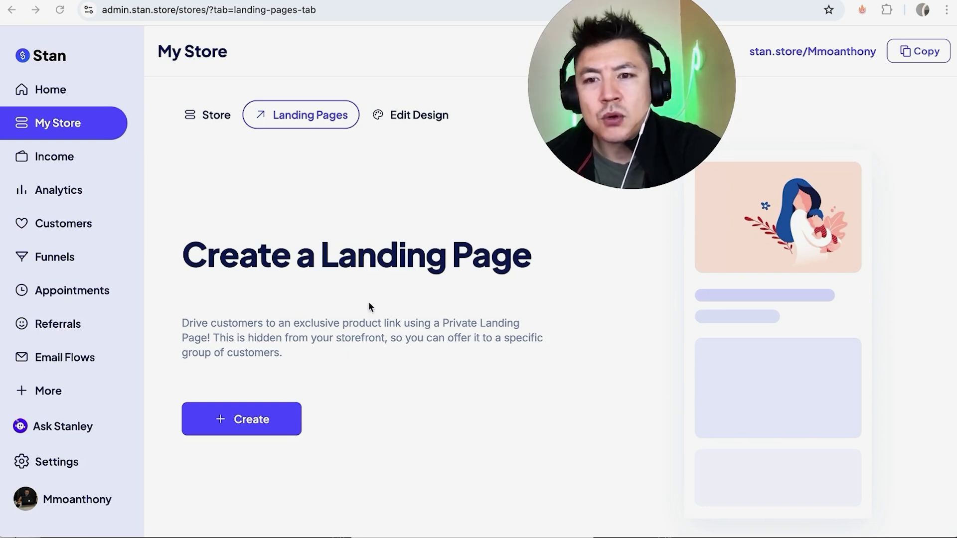
{"action": "mouse_move", "coordinate": [562, 300]}
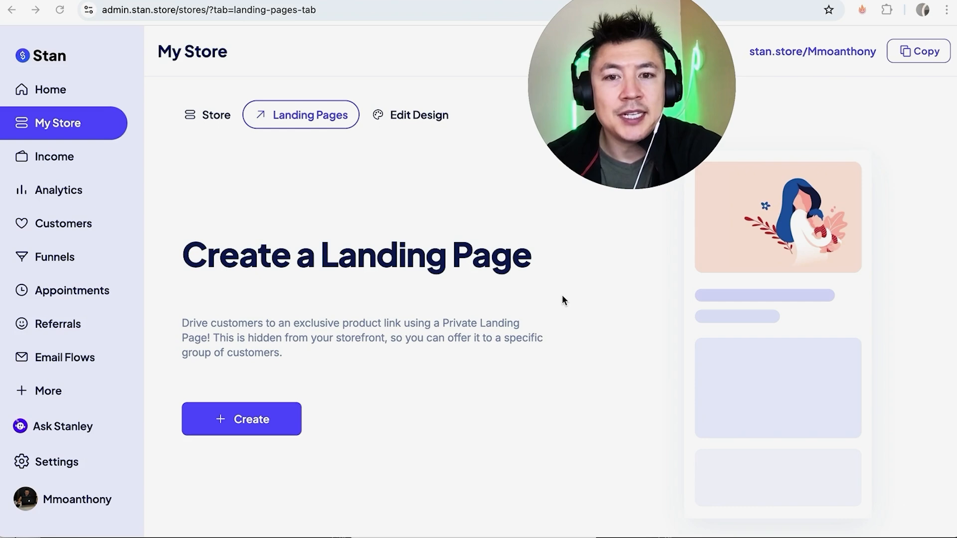
{"action": "mouse_move", "coordinate": [418, 231]}
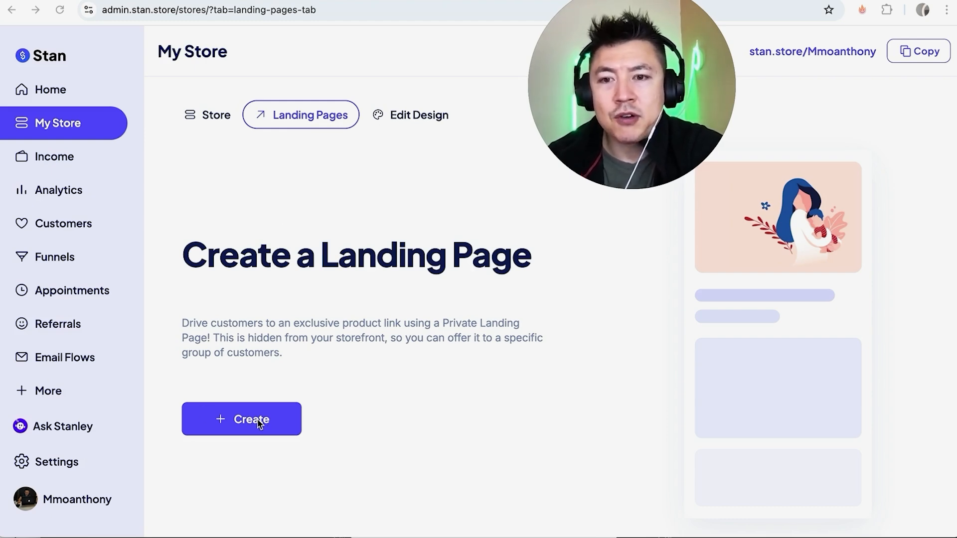
Start a new landing page, reaching the product type choice
{"action": "left_click", "coordinate": [241, 418]}
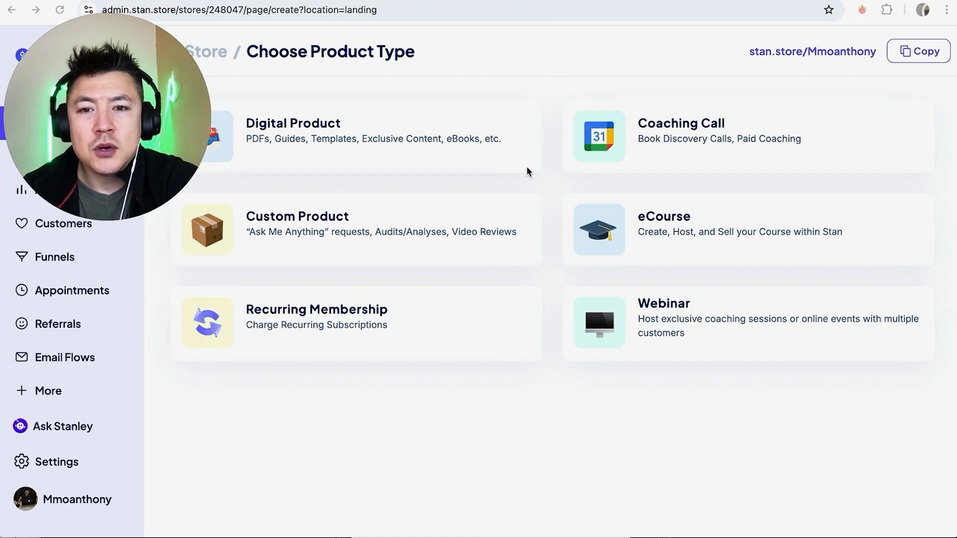
{"action": "mouse_move", "coordinate": [577, 102]}
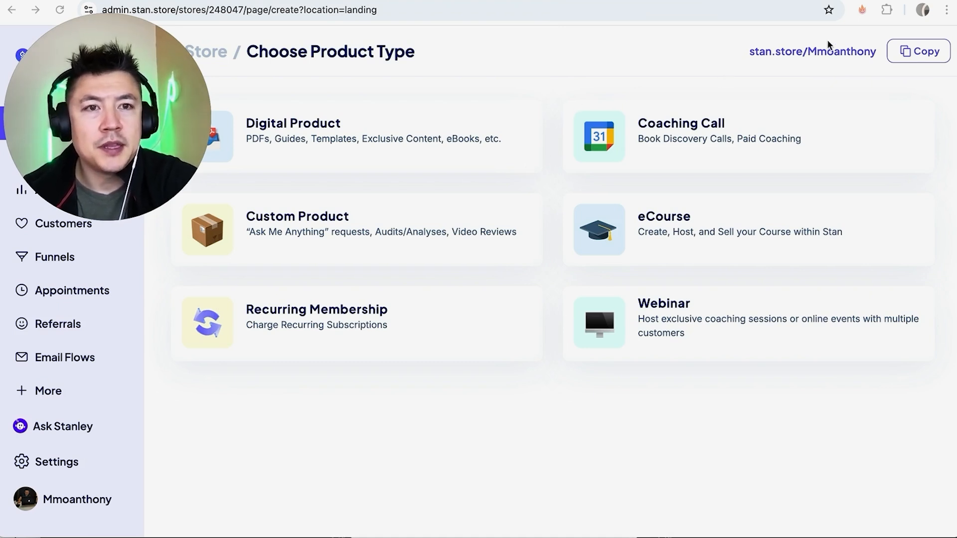
{"action": "mouse_move", "coordinate": [561, 100]}
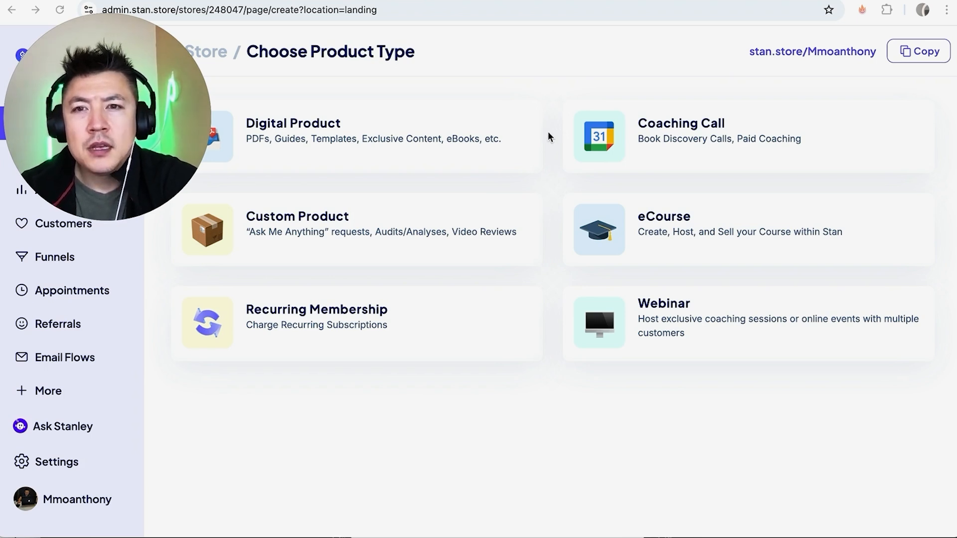
{"action": "mouse_move", "coordinate": [527, 270]}
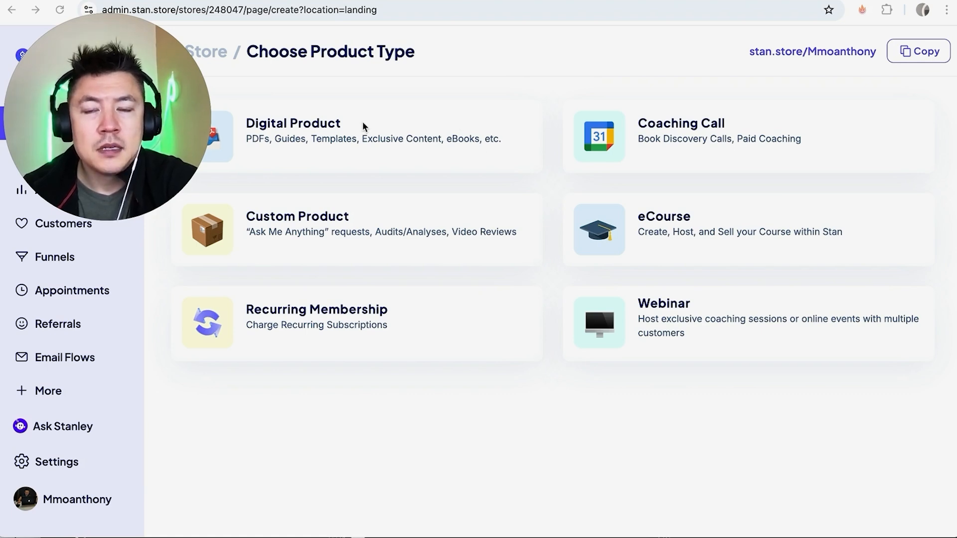
{"action": "mouse_move", "coordinate": [397, 319]}
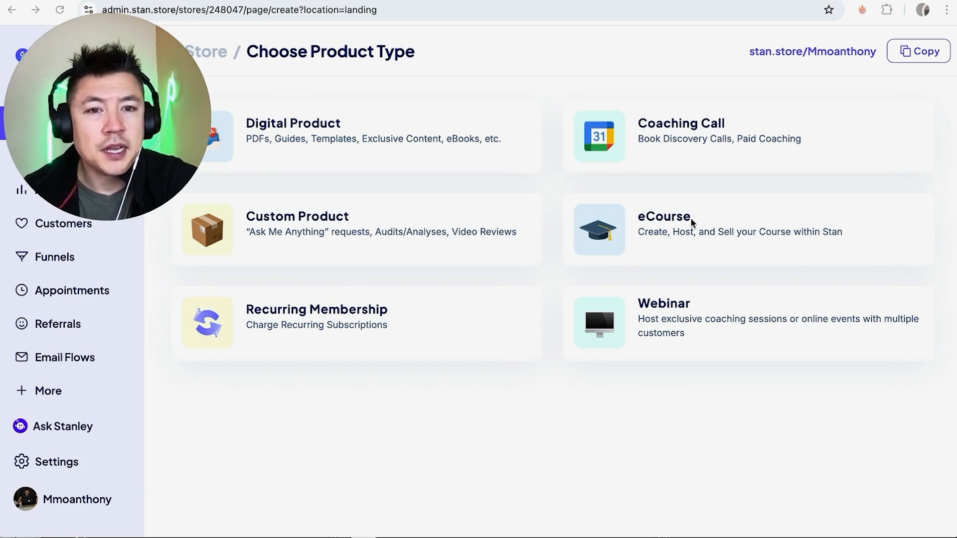
{"action": "mouse_move", "coordinate": [694, 330]}
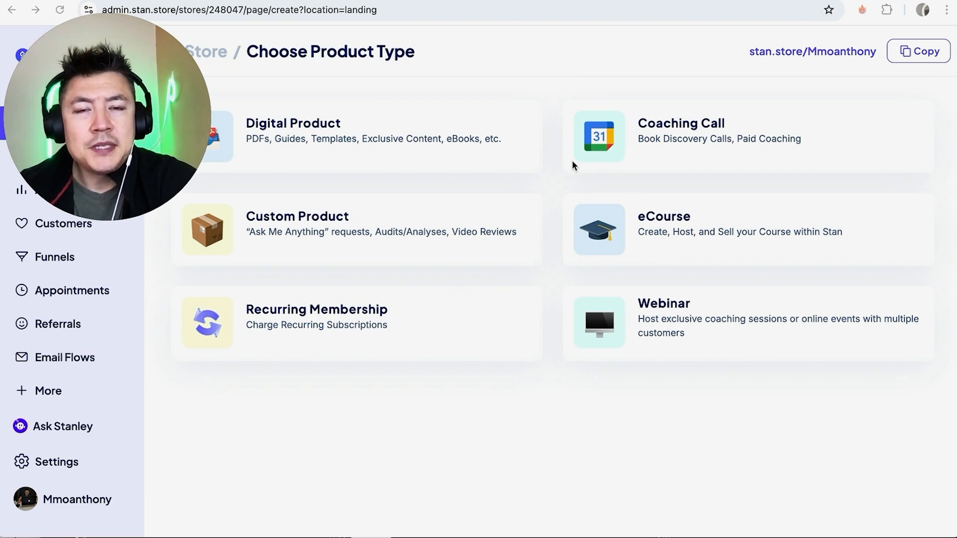
{"action": "mouse_move", "coordinate": [554, 142]}
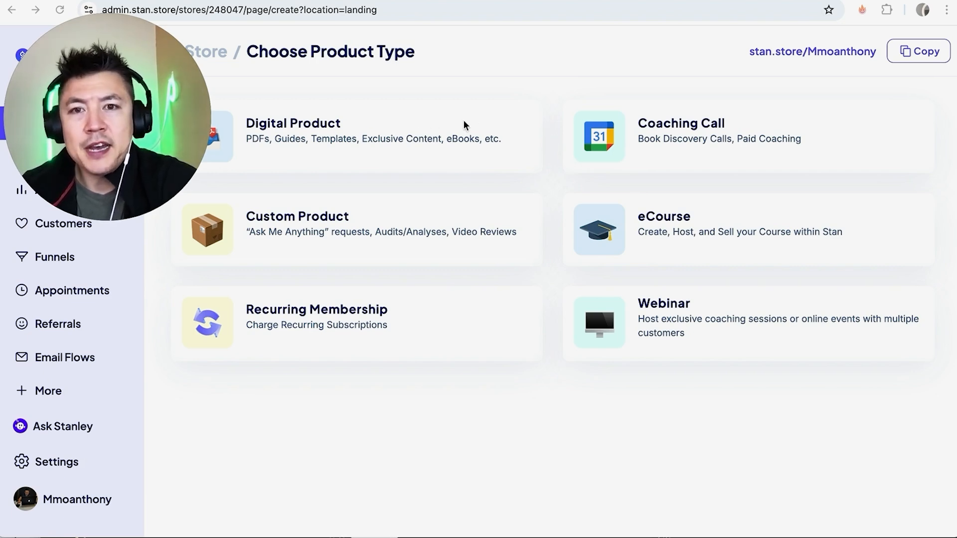
{"action": "mouse_move", "coordinate": [424, 145]}
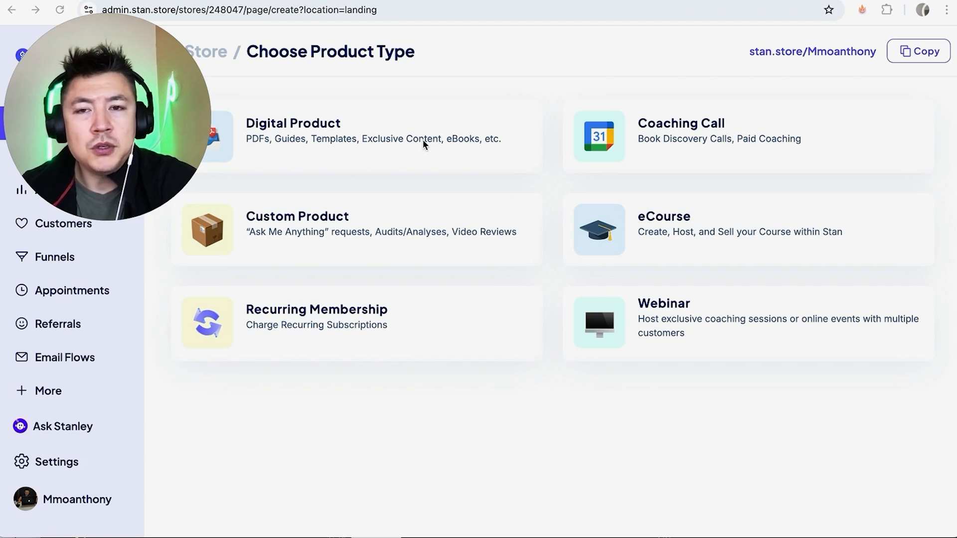
Choose Digital Product and review the editor's optional sections like reviews and email flows
{"action": "left_click", "coordinate": [293, 130]}
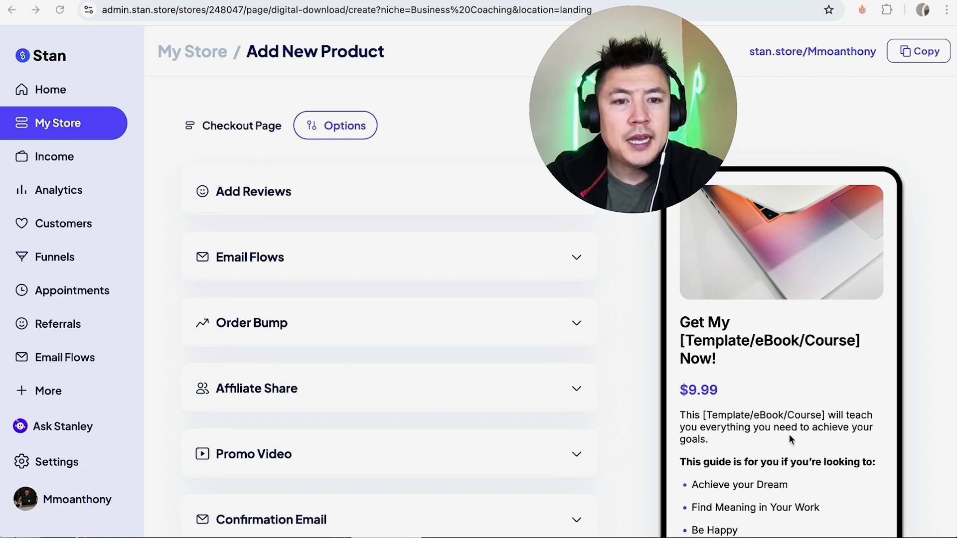
{"action": "scroll", "scroll_direction": "down", "scroll_amount": 3}
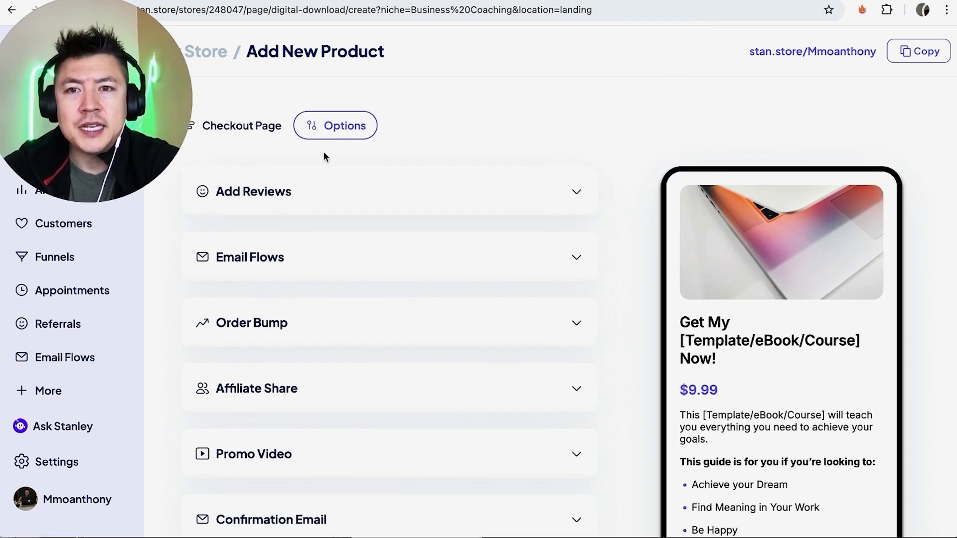
{"action": "scroll", "scroll_direction": "down", "scroll_amount": 3}
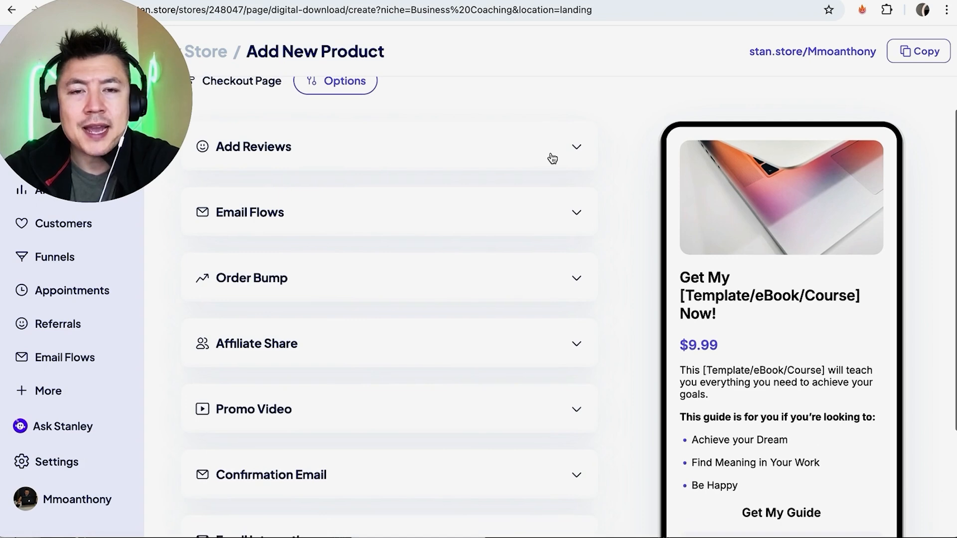
Add two five-star reviews: 'This PDF was exactly how I make tacos' and 'Spiciest tacos!'
{"action": "left_click", "coordinate": [574, 147]}
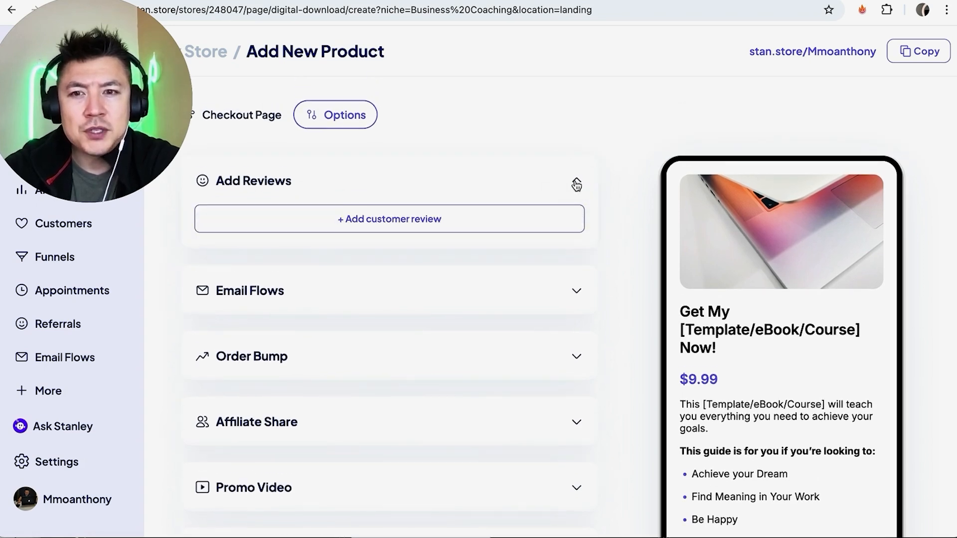
{"action": "left_click", "coordinate": [388, 219]}
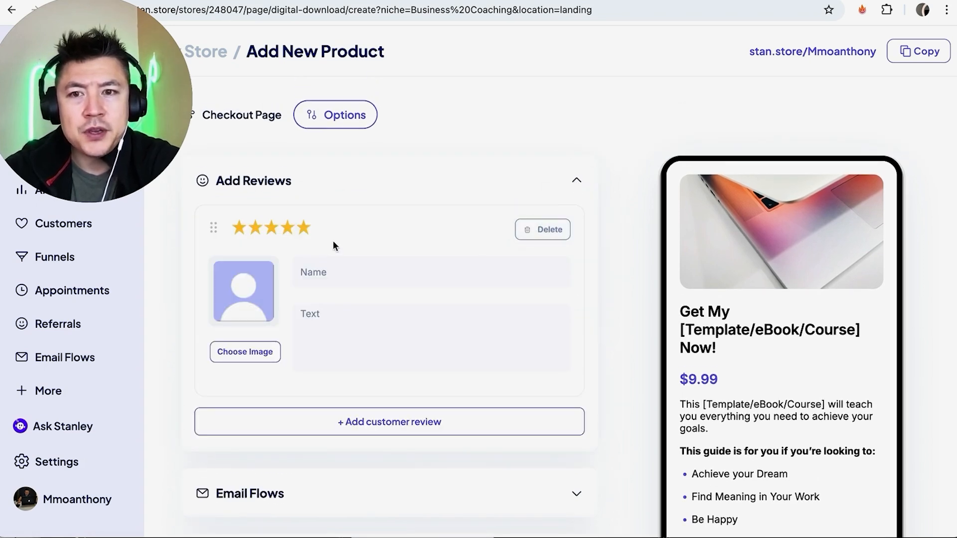
{"action": "type", "text": "Ra"}
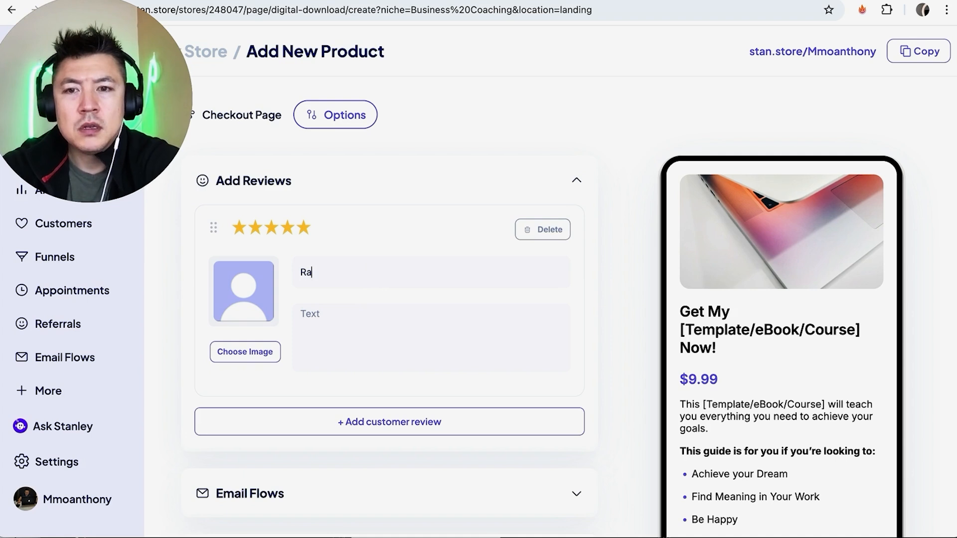
{"action": "type", "text": "This PDF was exactly how I"}
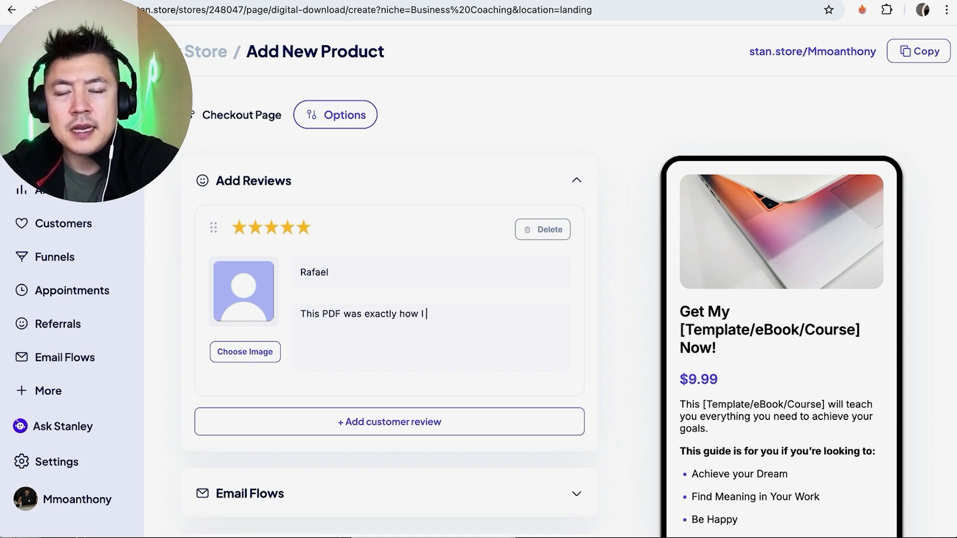
{"action": "type", "text": "make tacos"}
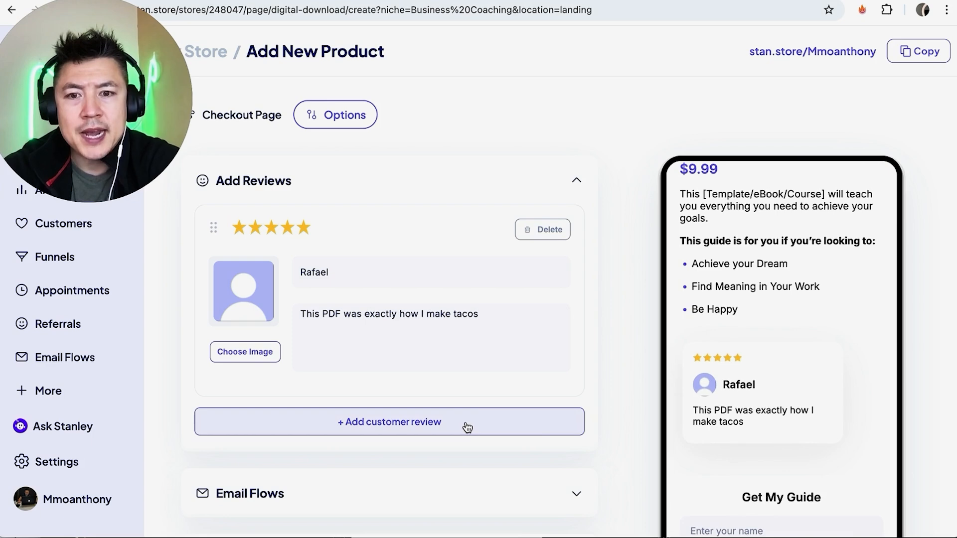
{"action": "left_click", "coordinate": [389, 422]}
{"action": "type", "text": "Spiciest tacos!"}
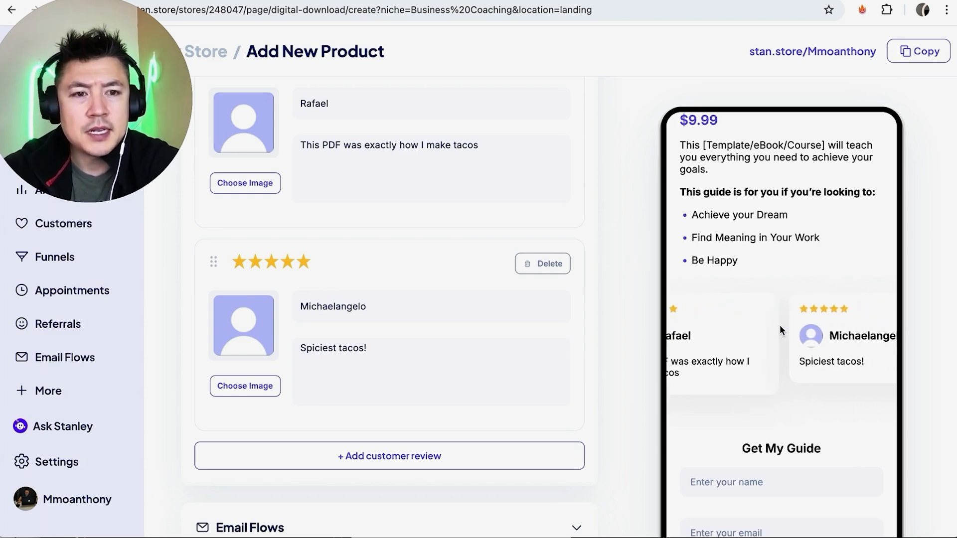
{"action": "scroll", "scroll_direction": "up", "scroll_amount": 3}
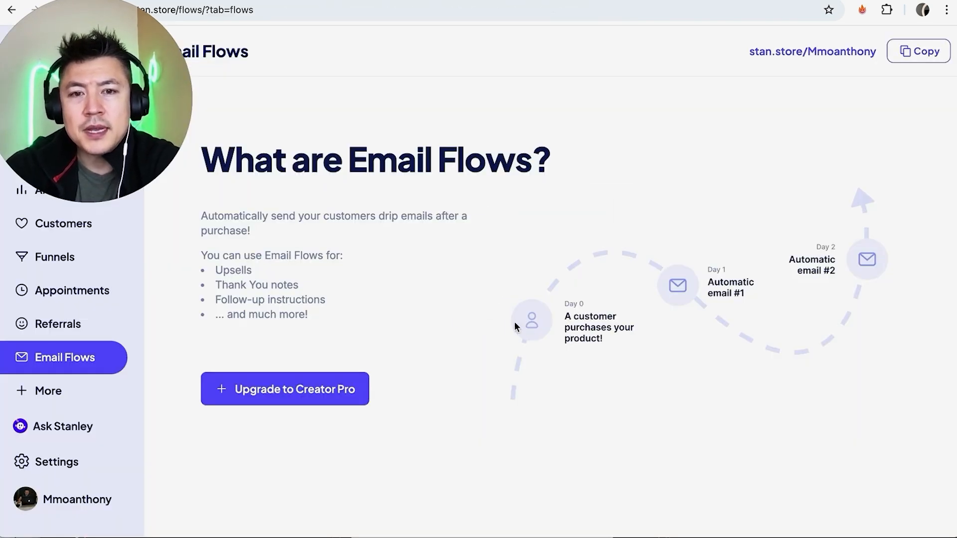
{"action": "mouse_move", "coordinate": [496, 347]}
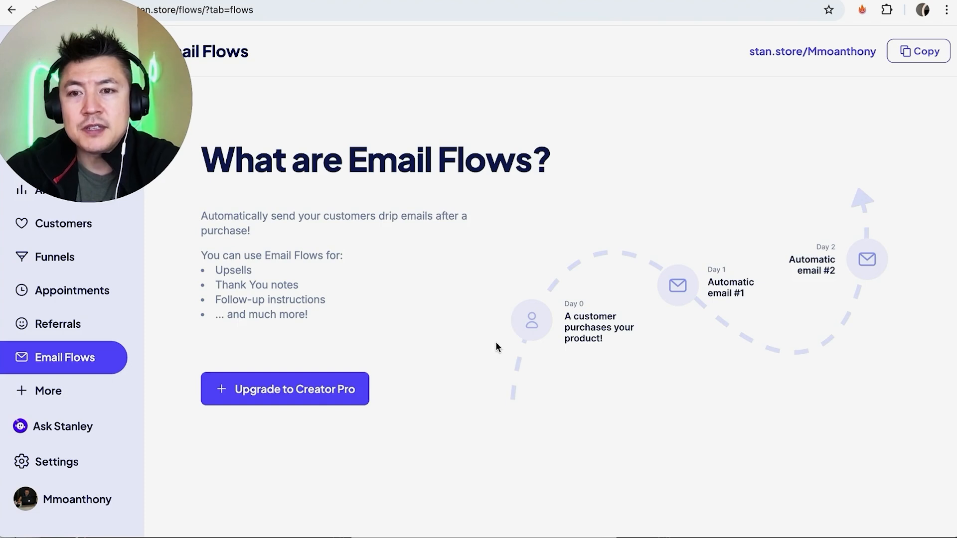
{"action": "mouse_move", "coordinate": [530, 345]}
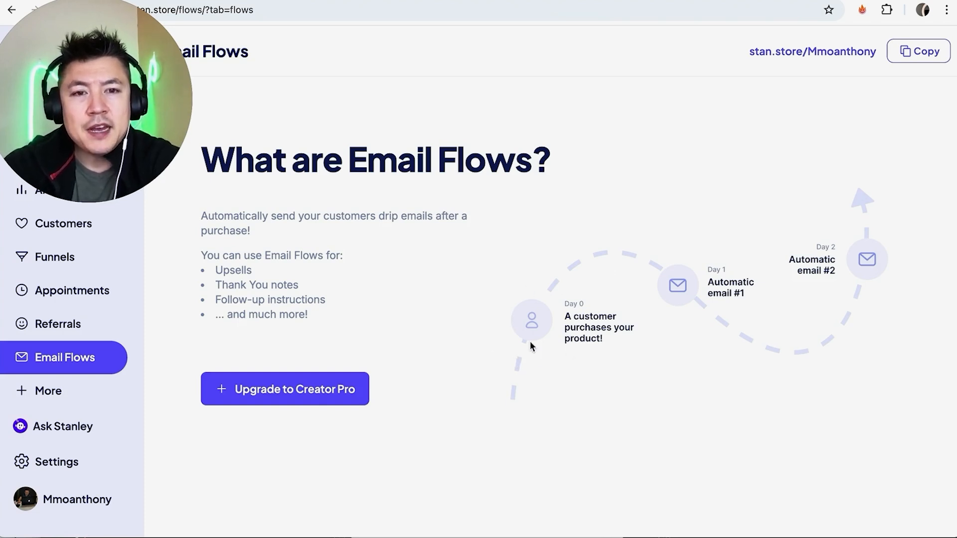
{"action": "mouse_move", "coordinate": [667, 286]}
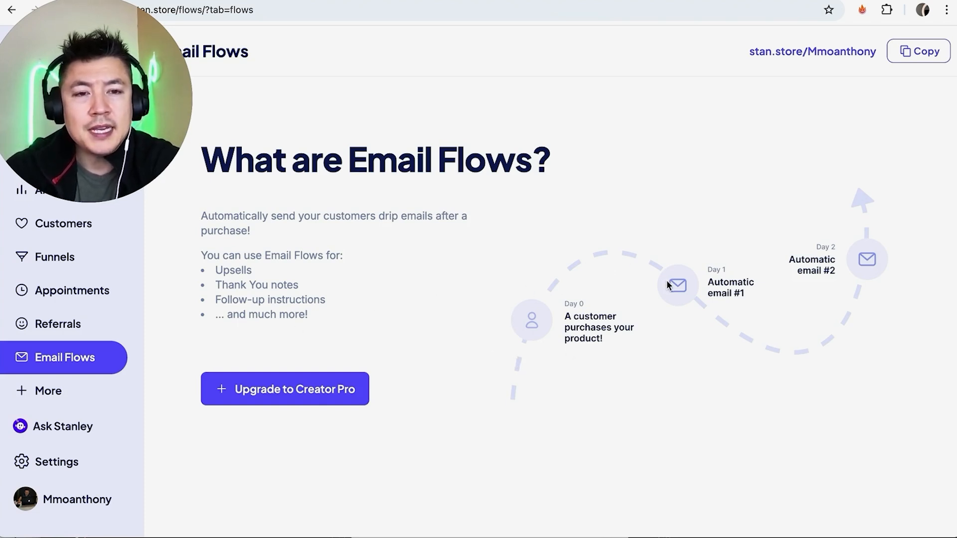
{"action": "mouse_move", "coordinate": [863, 250]}
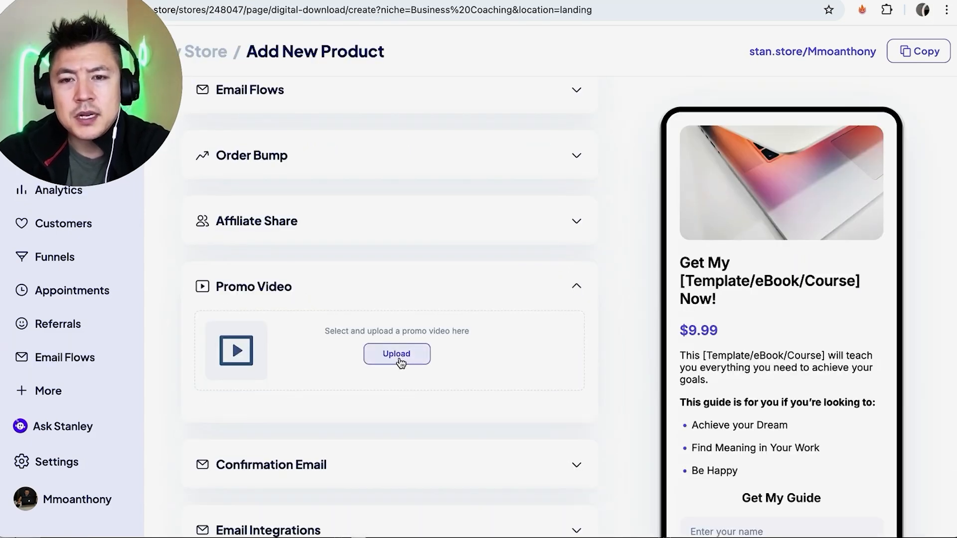
Upload a promo video and check it appears in the preview above the reviews
{"action": "left_click", "coordinate": [396, 354]}
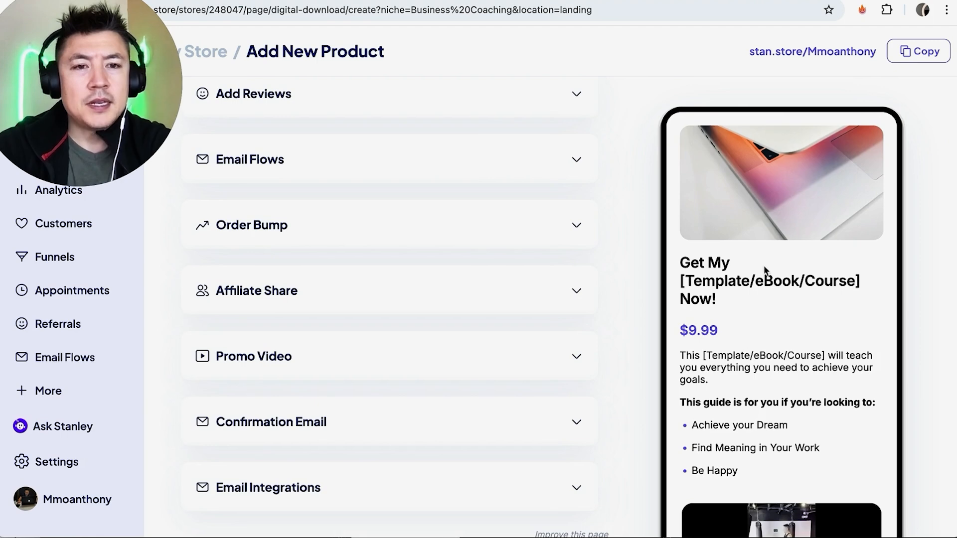
{"action": "scroll", "scroll_direction": "down", "scroll_amount": 3}
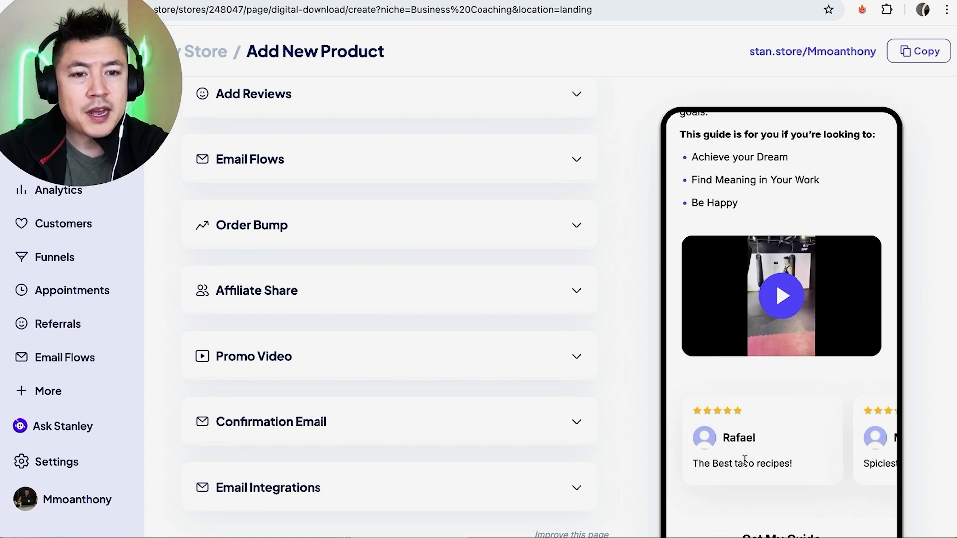
{"action": "scroll", "scroll_direction": "down", "scroll_amount": 3}
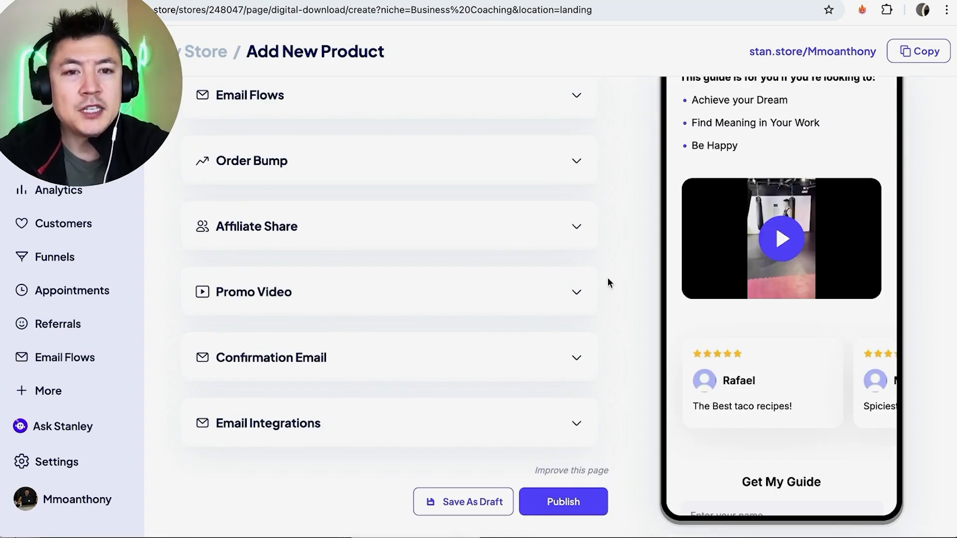
{"action": "mouse_move", "coordinate": [555, 355]}
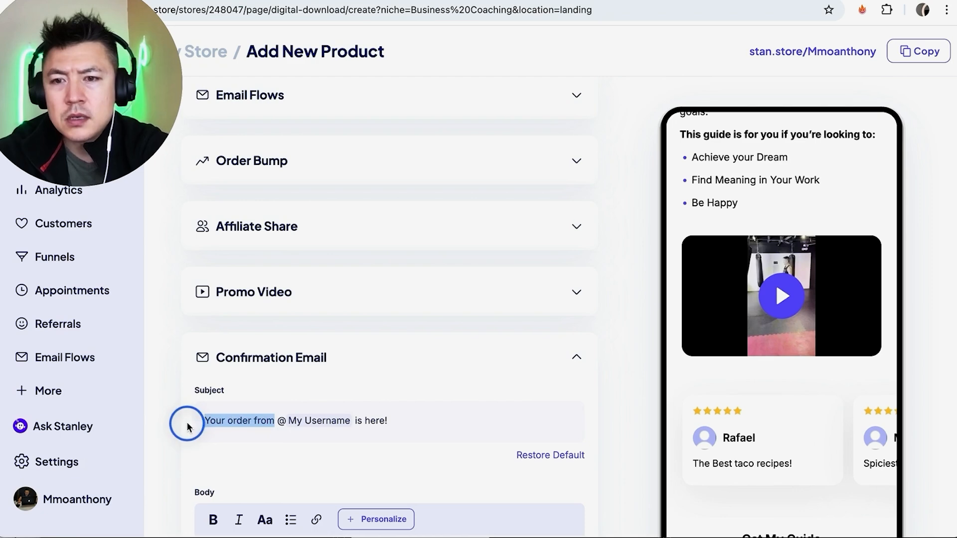
Set the confirmation email subject to 'Here is your PDF ebook on making tacos'
{"action": "type", "text": "Here is your PDF"}
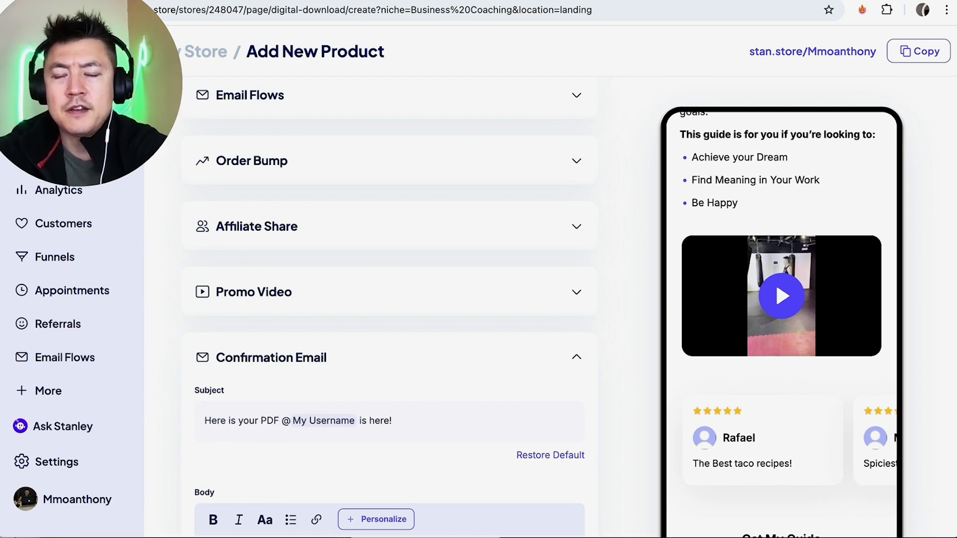
{"action": "type", "text": "ebook on making tac"}
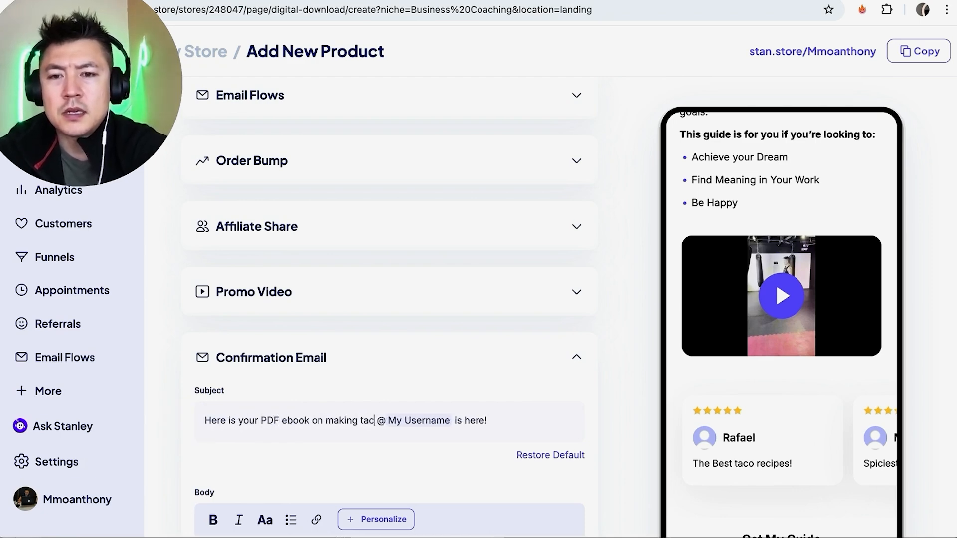
{"action": "scroll", "scroll_direction": "down", "scroll_amount": 3}
{"action": "type", "text": "os!"}
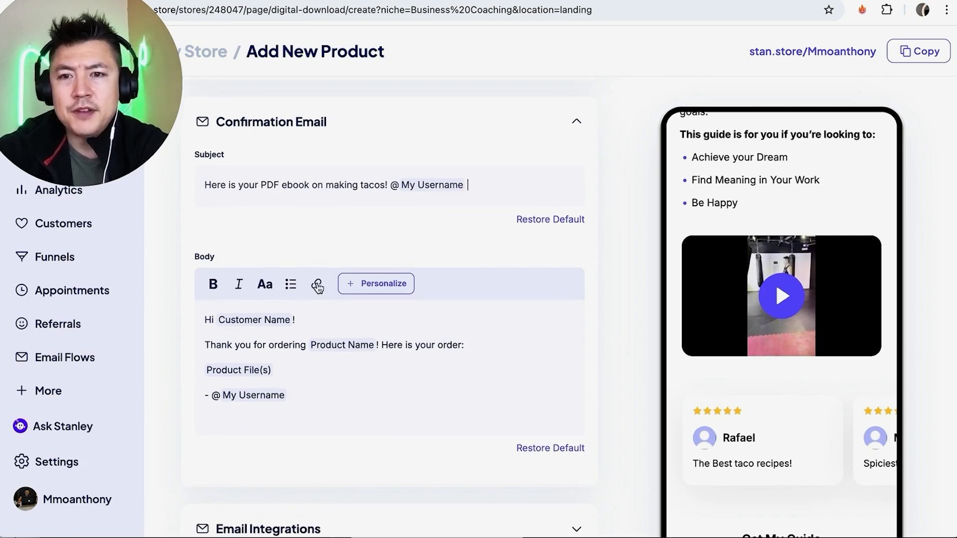
Insert a YouTube channel link into the email body and review Email Integrations
{"action": "left_click", "coordinate": [316, 284]}
{"action": "type", "text": "Check Out my youtube channel!"}
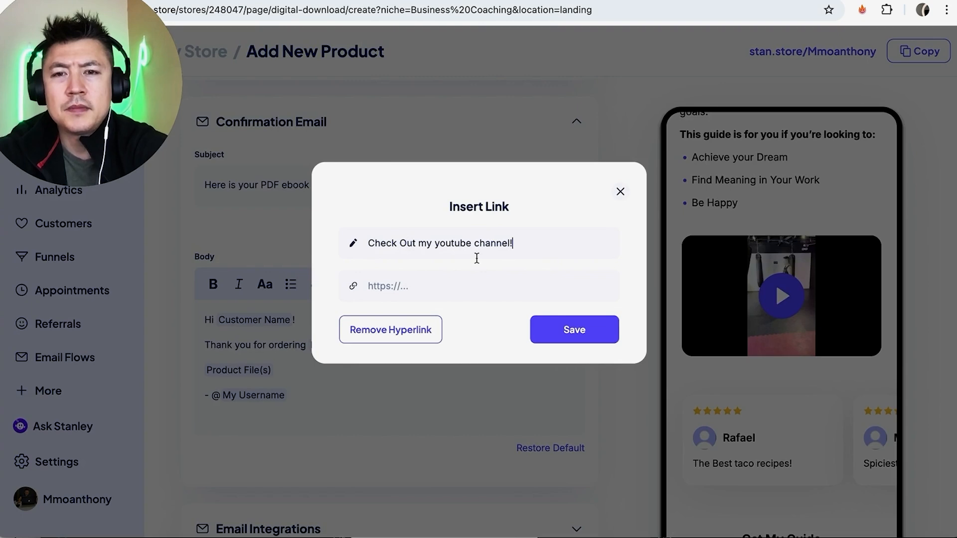
{"action": "left_click", "coordinate": [431, 286]}
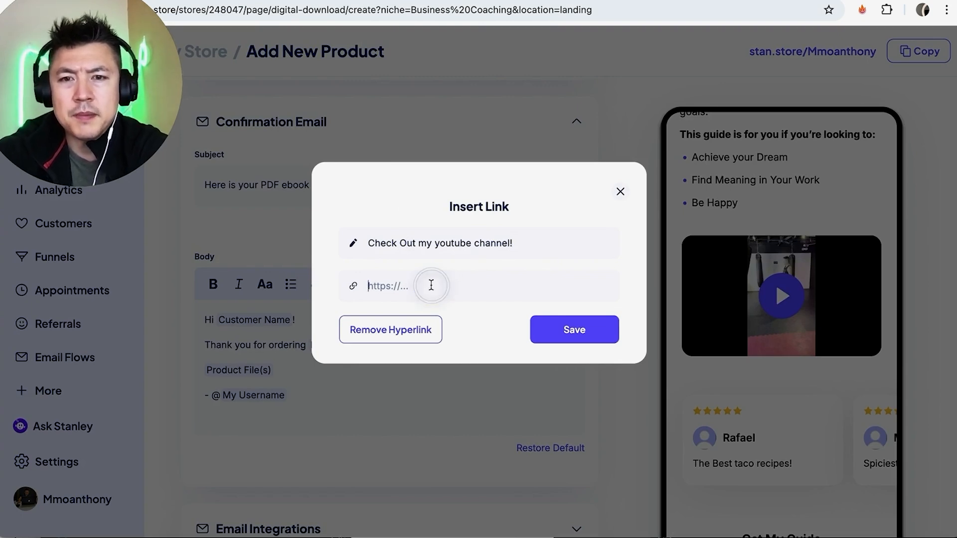
{"action": "left_click", "coordinate": [572, 329]}
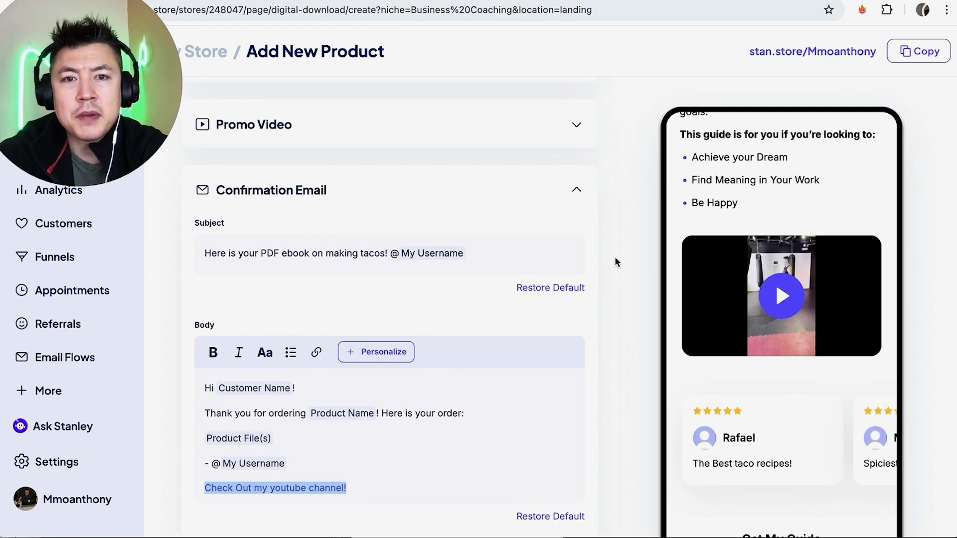
{"action": "scroll", "scroll_direction": "down", "scroll_amount": 3}
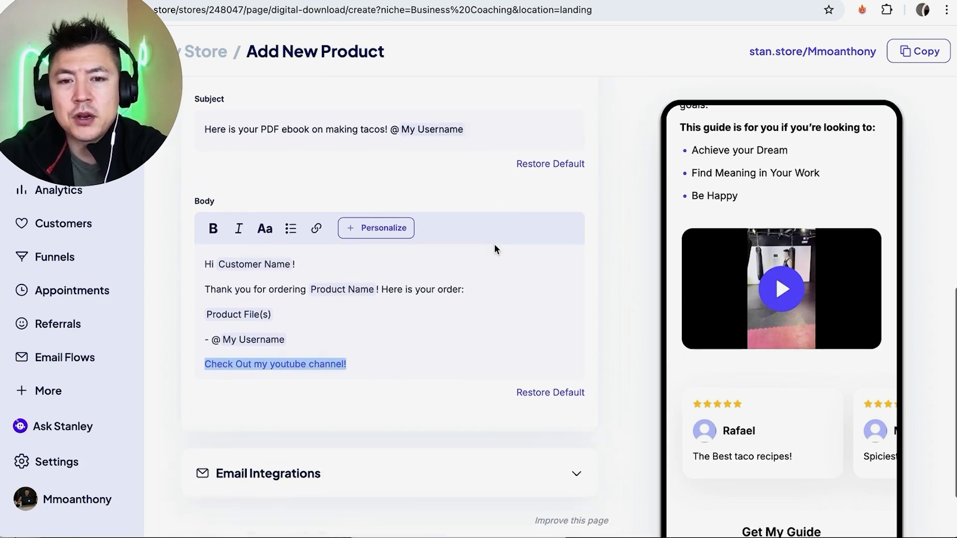
{"action": "scroll", "scroll_direction": "down", "scroll_amount": 3}
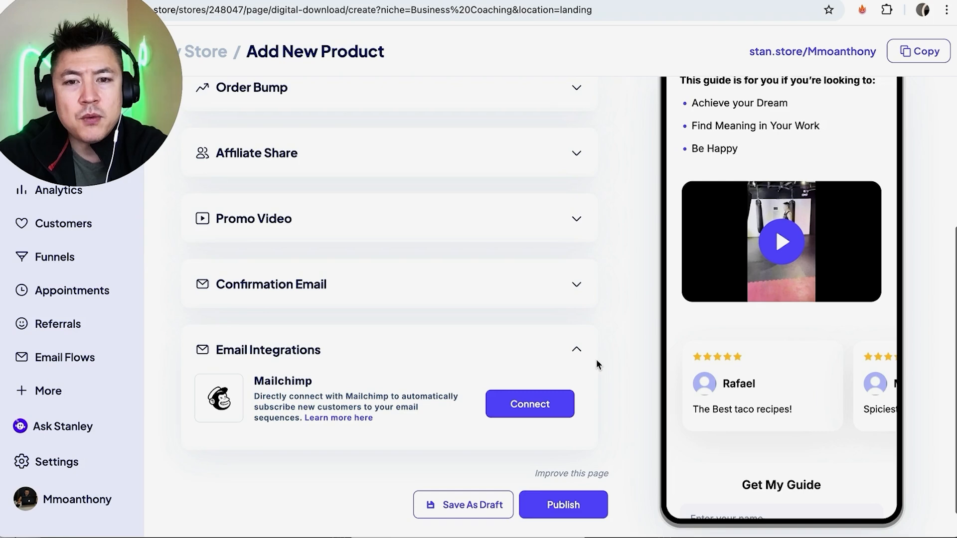
{"action": "scroll", "scroll_direction": "down", "scroll_amount": 3}
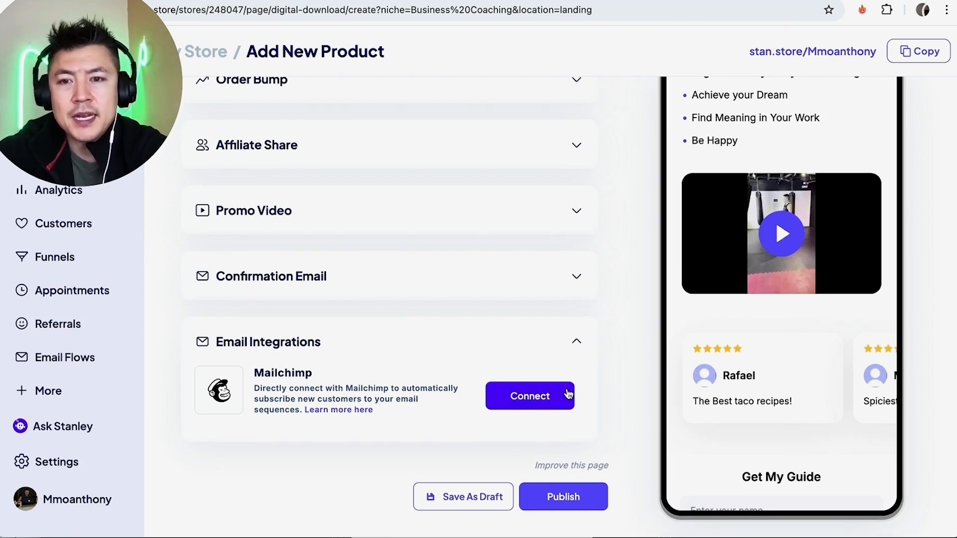
{"action": "mouse_move", "coordinate": [466, 401]}
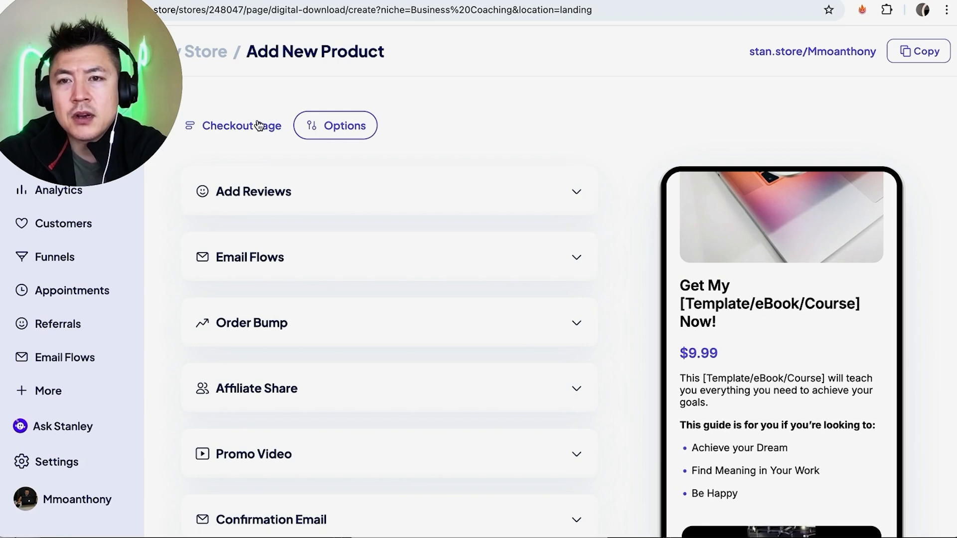
On the Checkout Page, replace the cover image with a cropped 'tacos' platter photo
{"action": "left_click", "coordinate": [240, 126]}
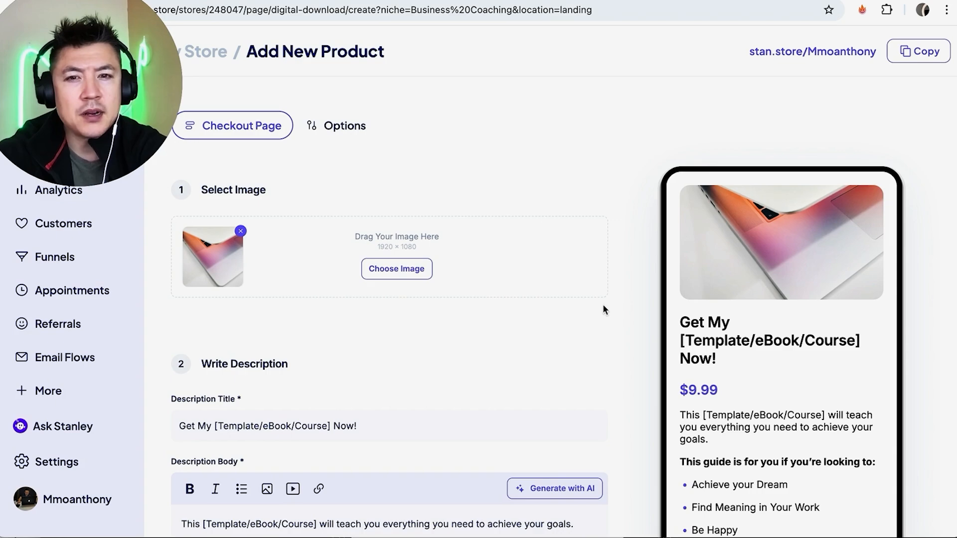
{"action": "left_click", "coordinate": [395, 268]}
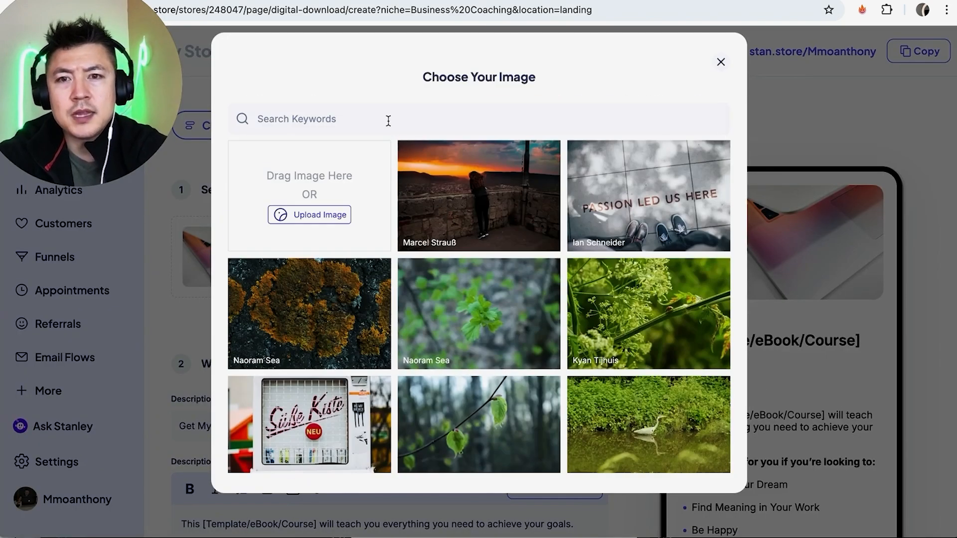
{"action": "type", "text": "tacos"}
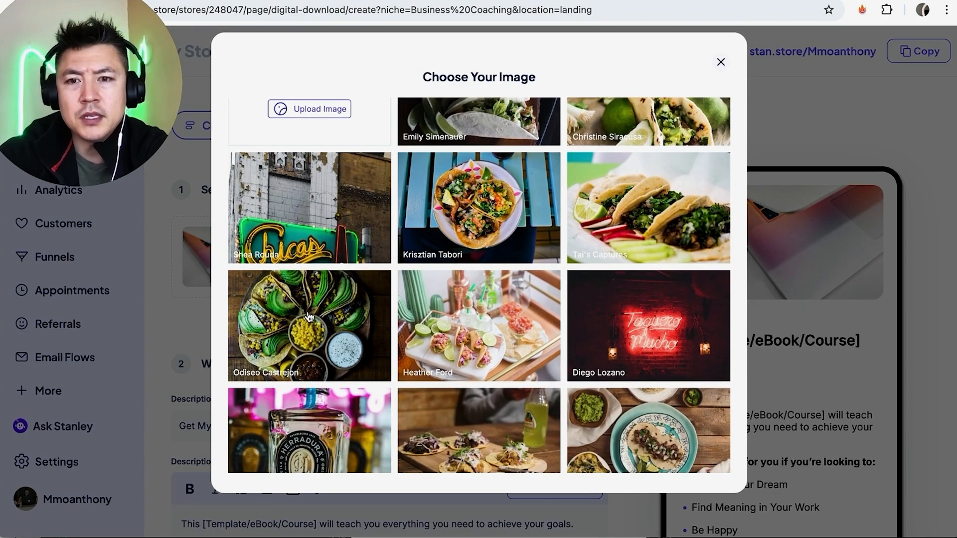
{"action": "left_click", "coordinate": [309, 325]}
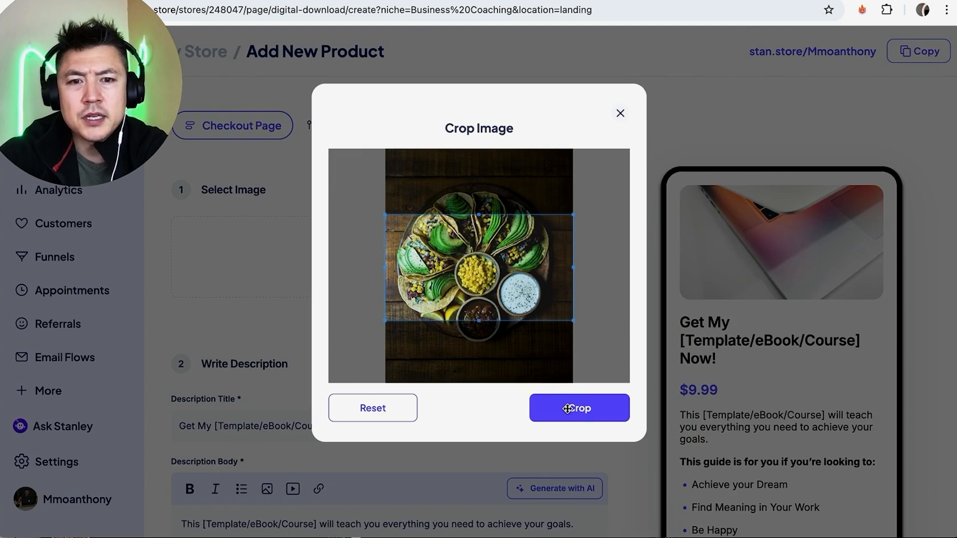
{"action": "left_click", "coordinate": [578, 408]}
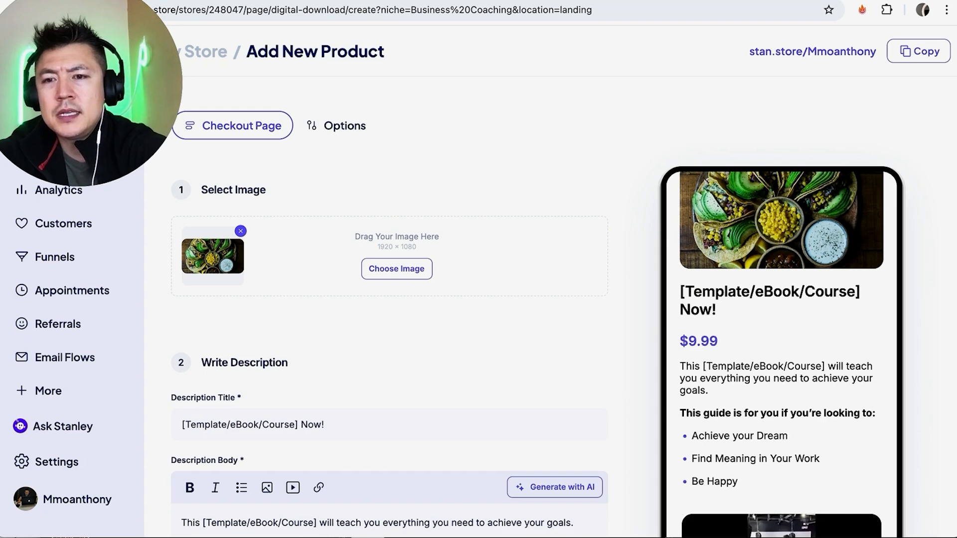
Retitle the product 'Get the PDF Taco recipe' and rewrite the bullets about best ingredients
{"action": "type", "text": "Get the PDF Taco recipe Now!"}
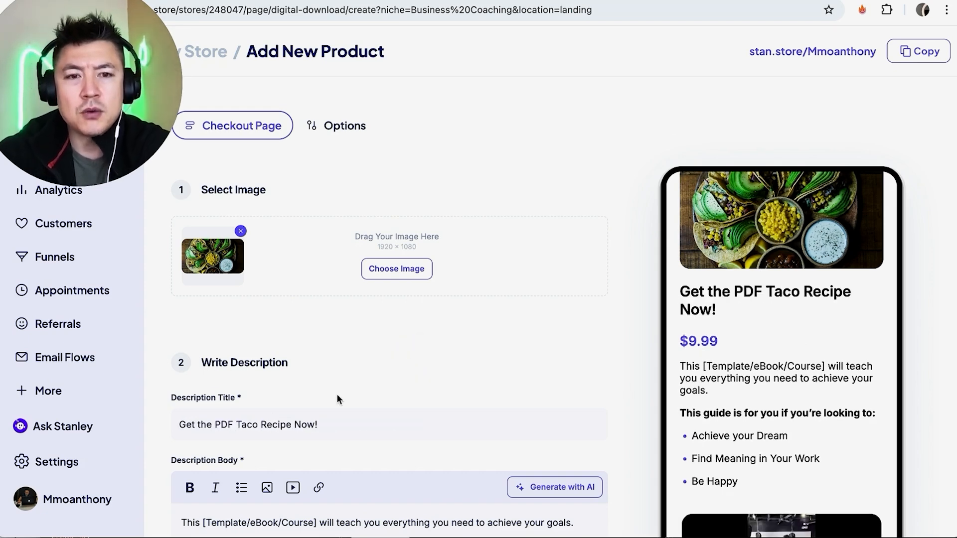
{"action": "scroll", "scroll_direction": "down", "scroll_amount": 3}
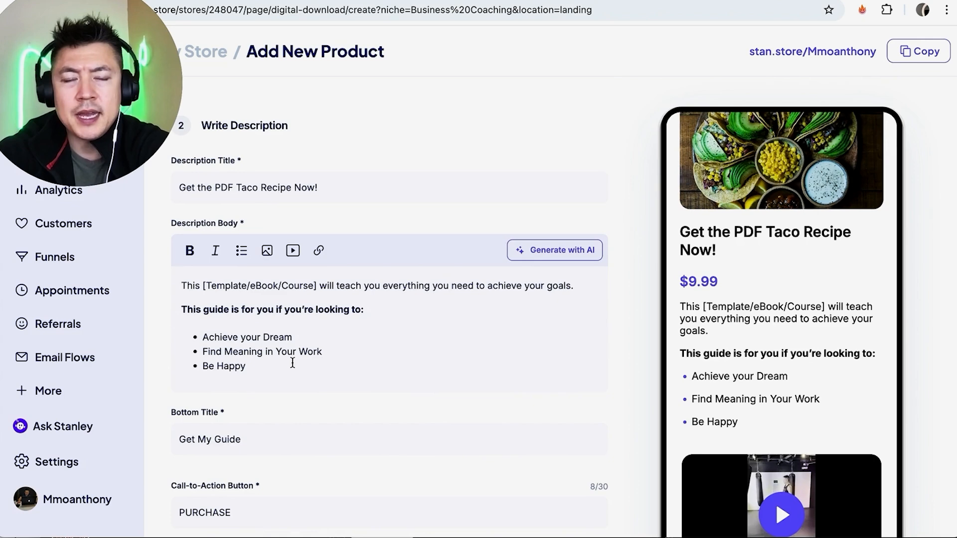
{"action": "double_click", "coordinate": [223, 366]}
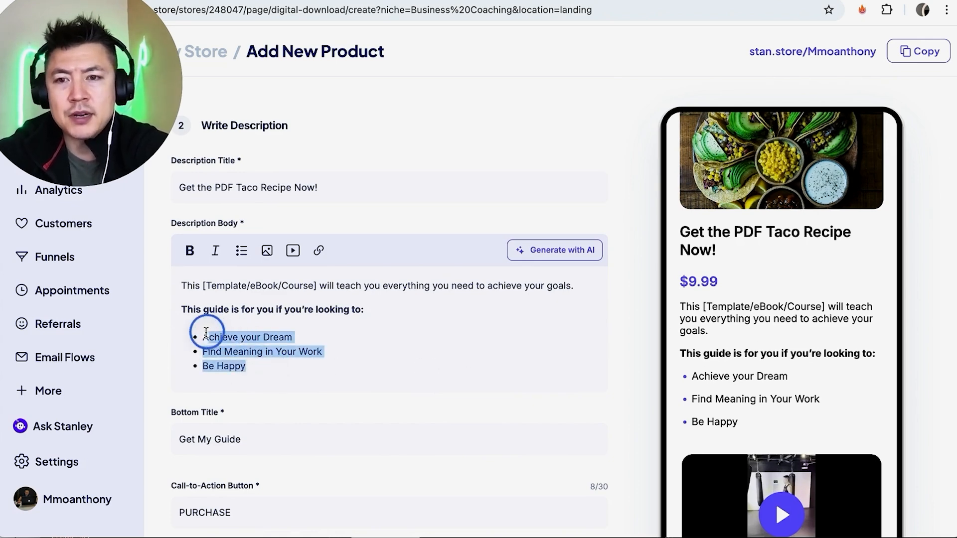
{"action": "type", "text": "best ingredients"}
{"action": "left_click", "coordinate": [392, 285]}
{"action": "type", "text": " with your tacos"}
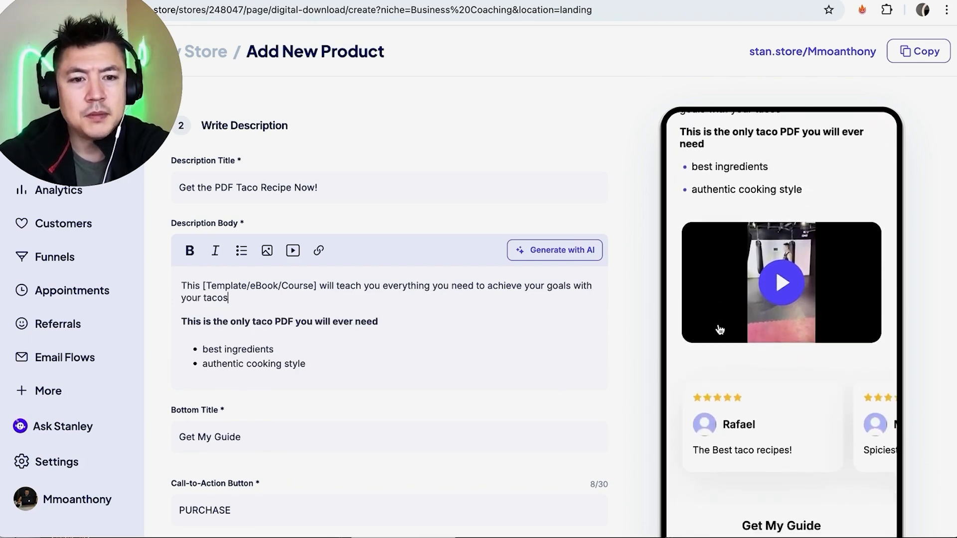
{"action": "scroll", "scroll_direction": "down", "scroll_amount": 3}
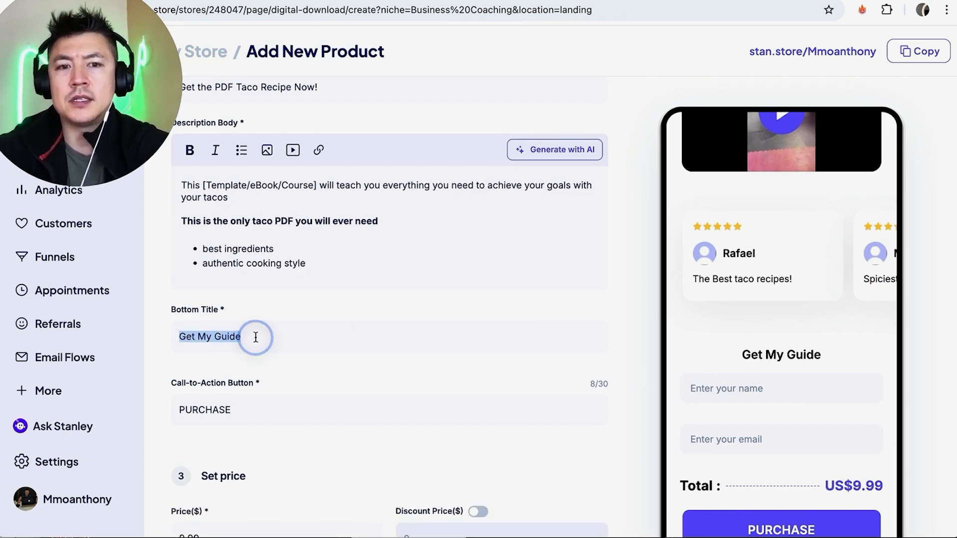
Set the bottom title to 'EAT SPICY TACOS TODAY!' and the button to 'SEND MY PDF NOW'
{"action": "type", "text": "EAT SPICY TACOS TODAY"}
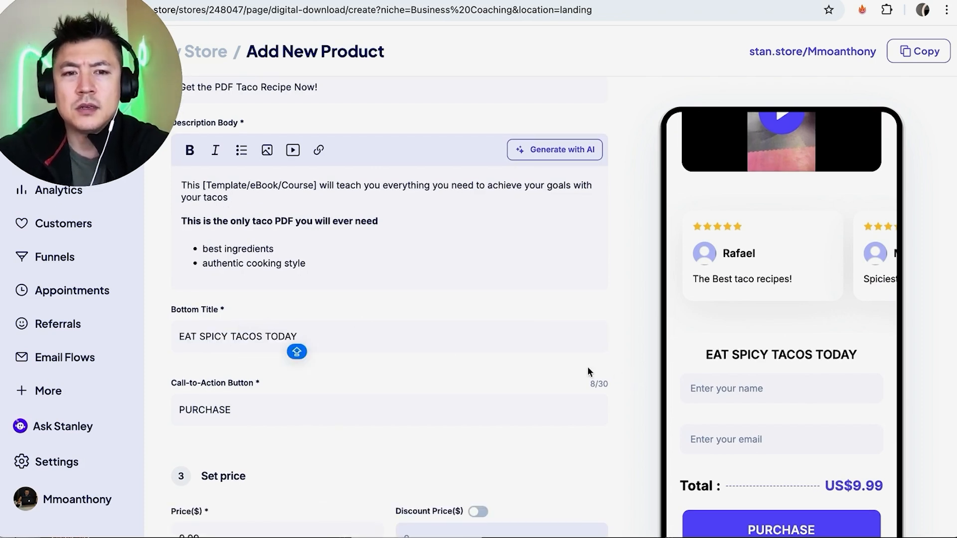
{"action": "type", "text": "!"}
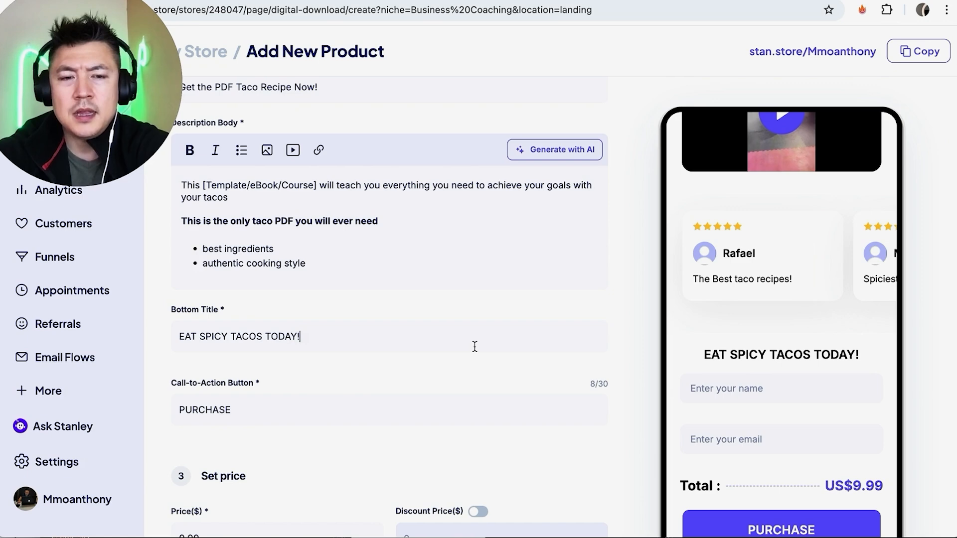
{"action": "type", "text": "SENE"}
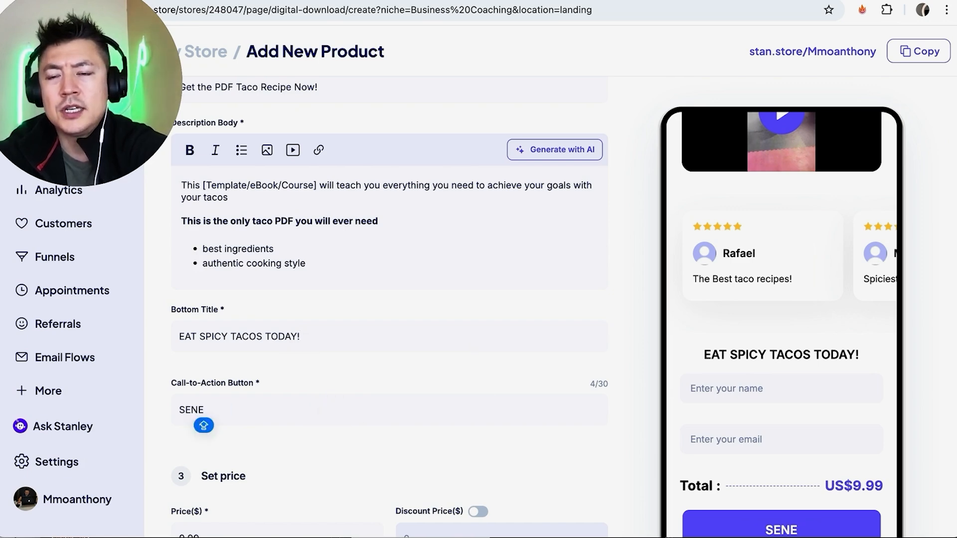
{"action": "type", "text": "SEND MY PDF NOW"}
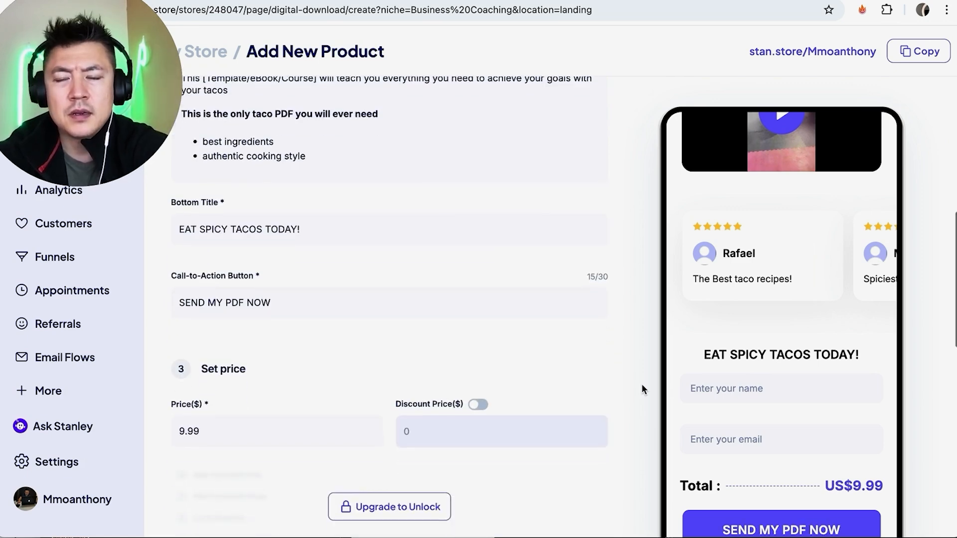
Change the product price from 9.99 to 50 dollars
{"action": "scroll", "scroll_direction": "down", "scroll_amount": 3}
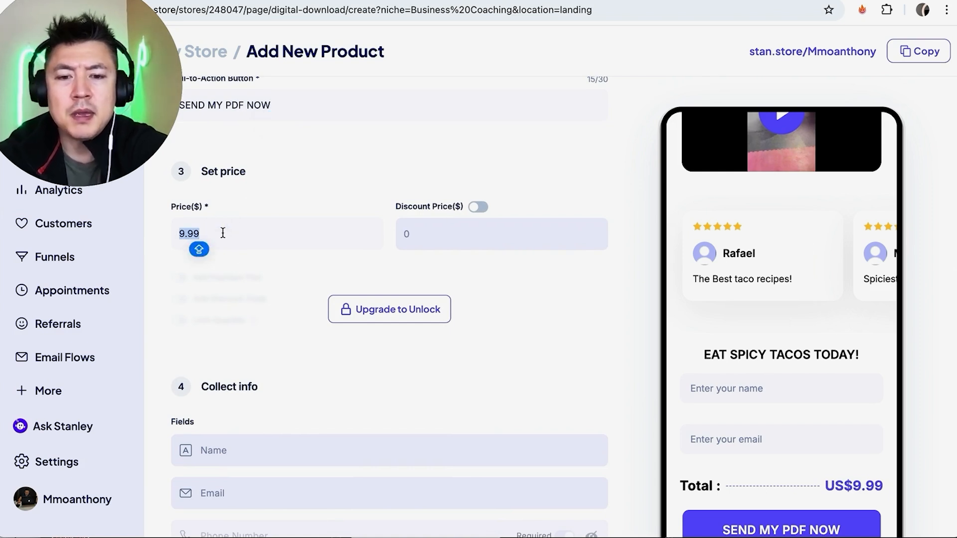
{"action": "type", "text": "50"}
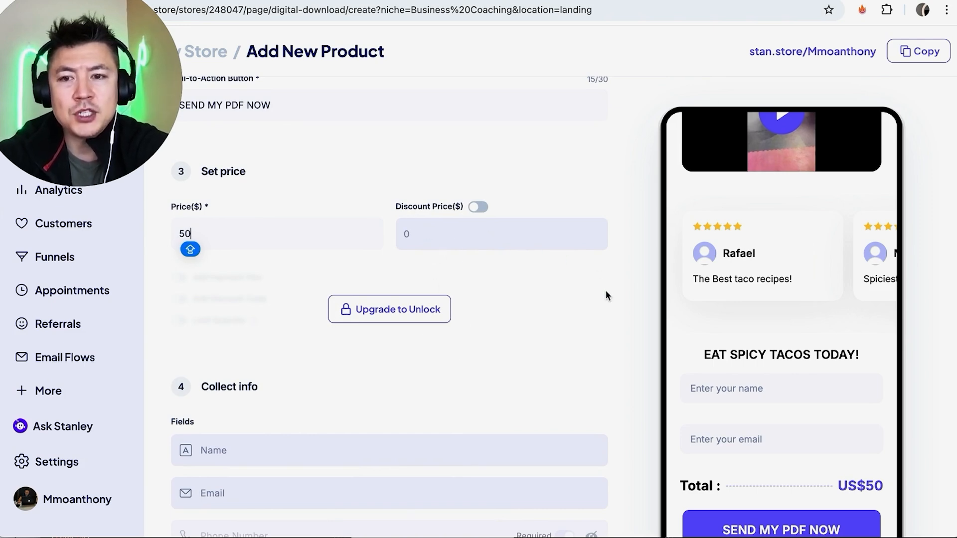
{"action": "scroll", "scroll_direction": "down", "scroll_amount": 3}
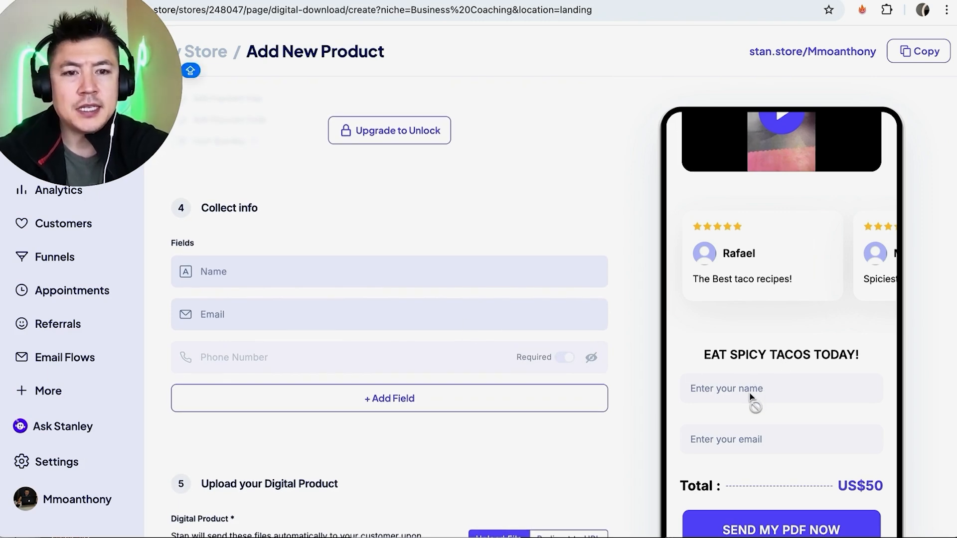
{"action": "scroll", "scroll_direction": "down", "scroll_amount": 3}
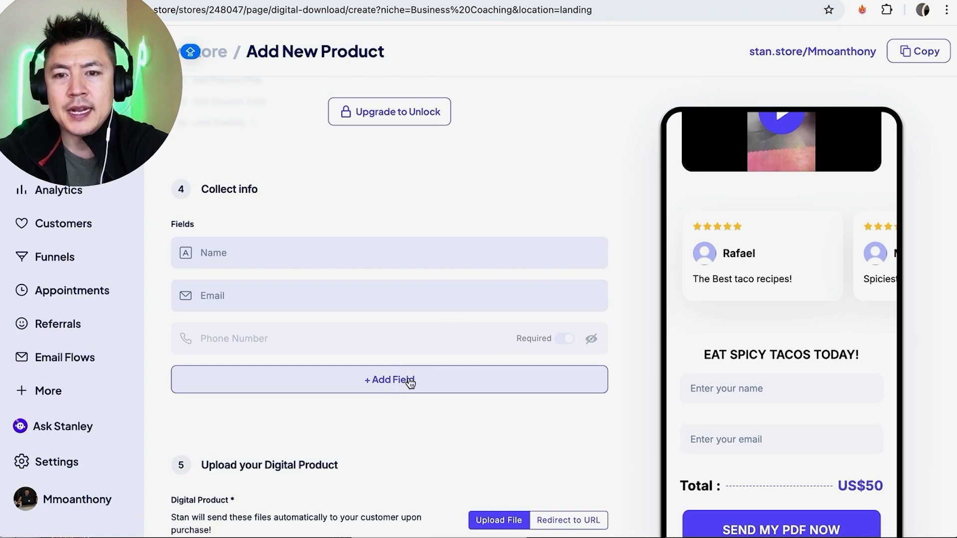
{"action": "left_click", "coordinate": [389, 378]}
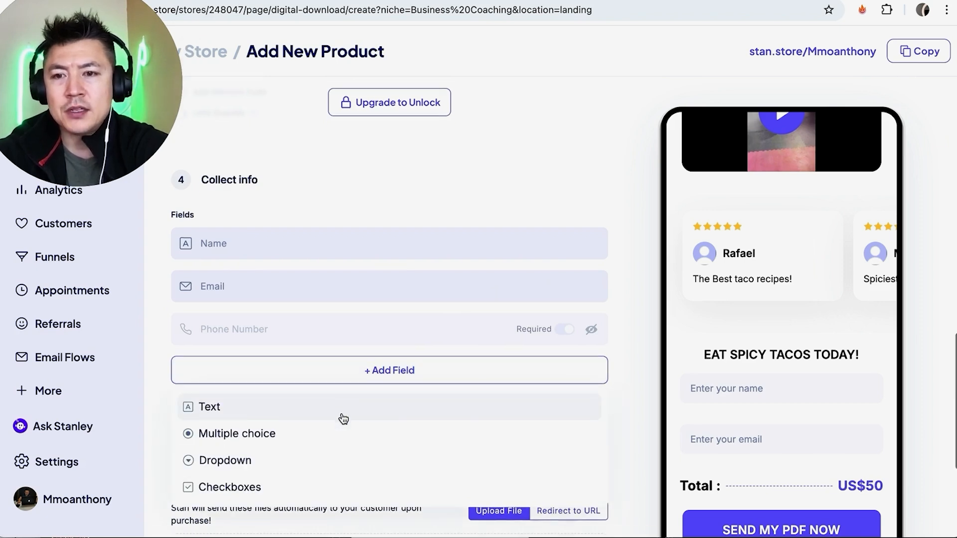
{"action": "left_click", "coordinate": [208, 406]}
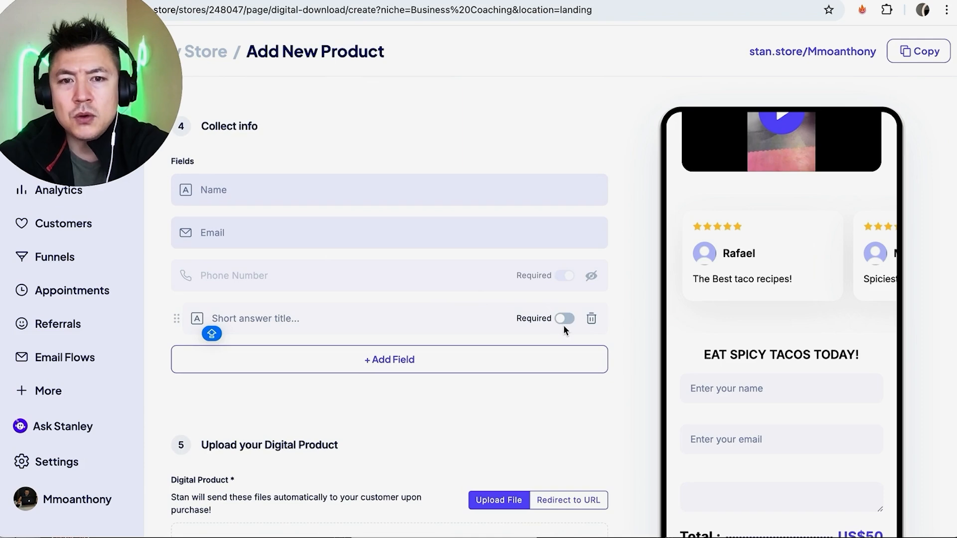
{"action": "left_click", "coordinate": [590, 318]}
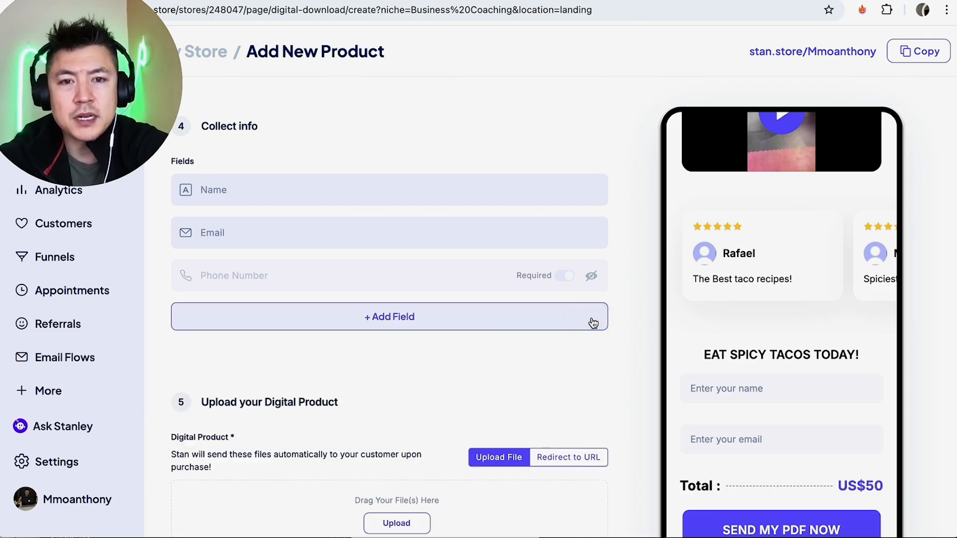
{"action": "mouse_move", "coordinate": [639, 273]}
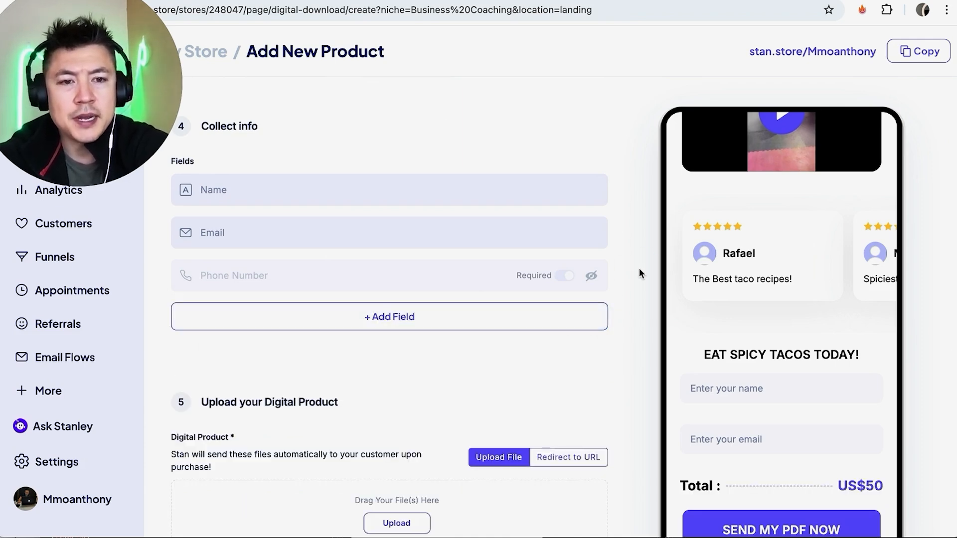
{"action": "scroll", "scroll_direction": "down", "scroll_amount": 3}
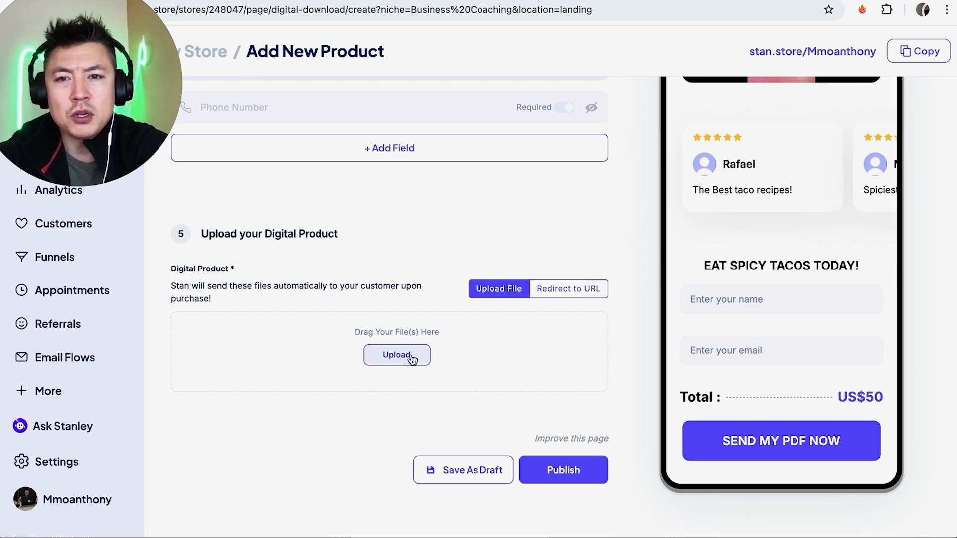
Upload Blur_PNG_For_Tutorials.png.pdf under Upload your Digital Product and review the preview
{"action": "left_click", "coordinate": [395, 355]}
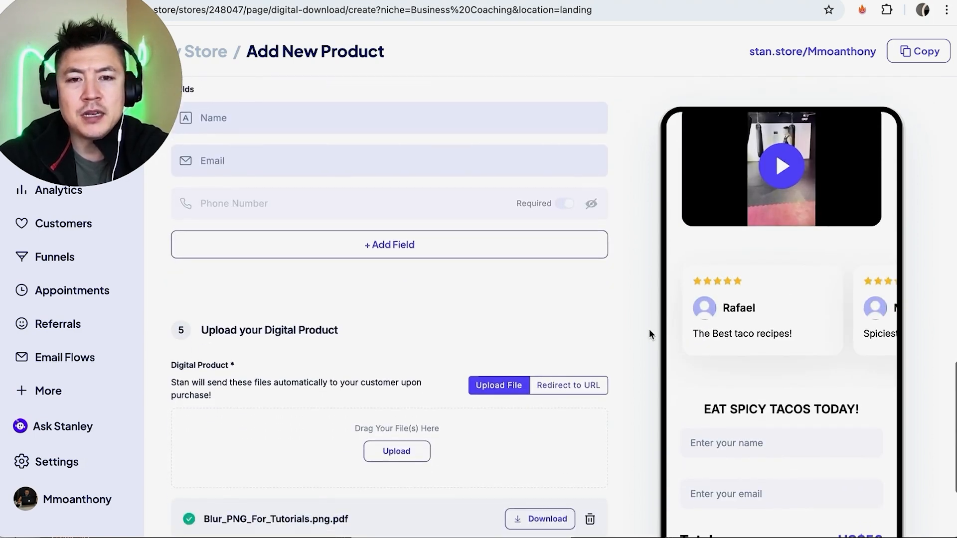
{"action": "scroll", "scroll_direction": "down", "scroll_amount": 3}
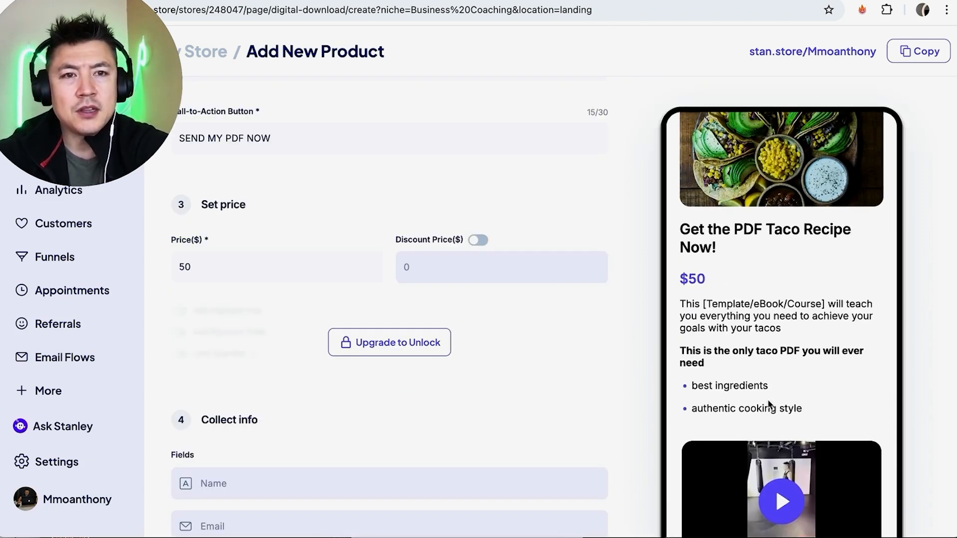
{"action": "scroll", "scroll_direction": "down", "scroll_amount": 3}
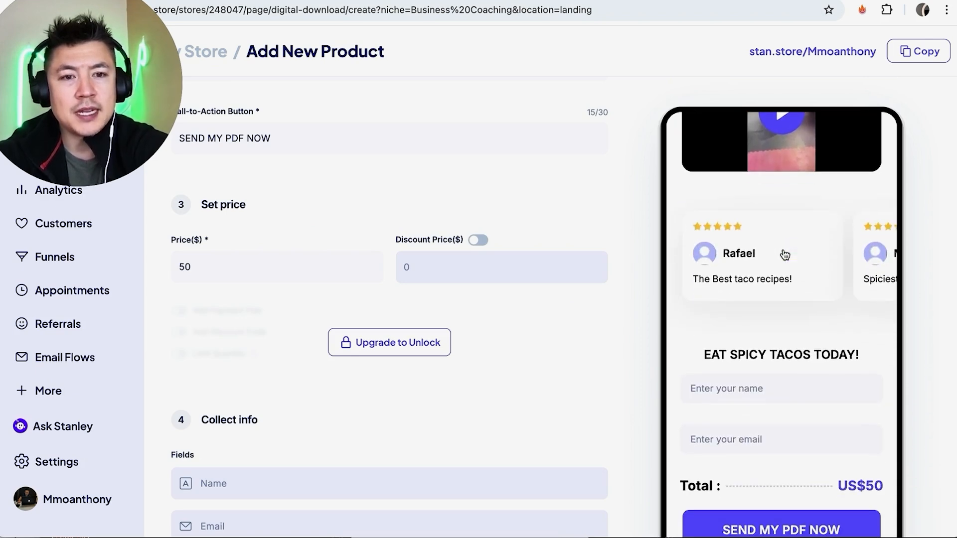
{"action": "scroll", "scroll_direction": "down", "scroll_amount": 3}
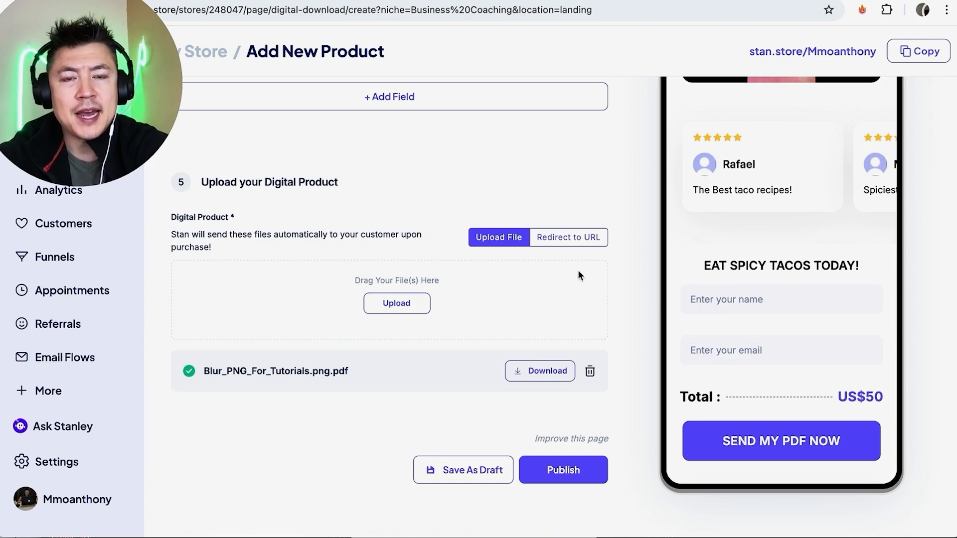
{"action": "mouse_move", "coordinate": [572, 238]}
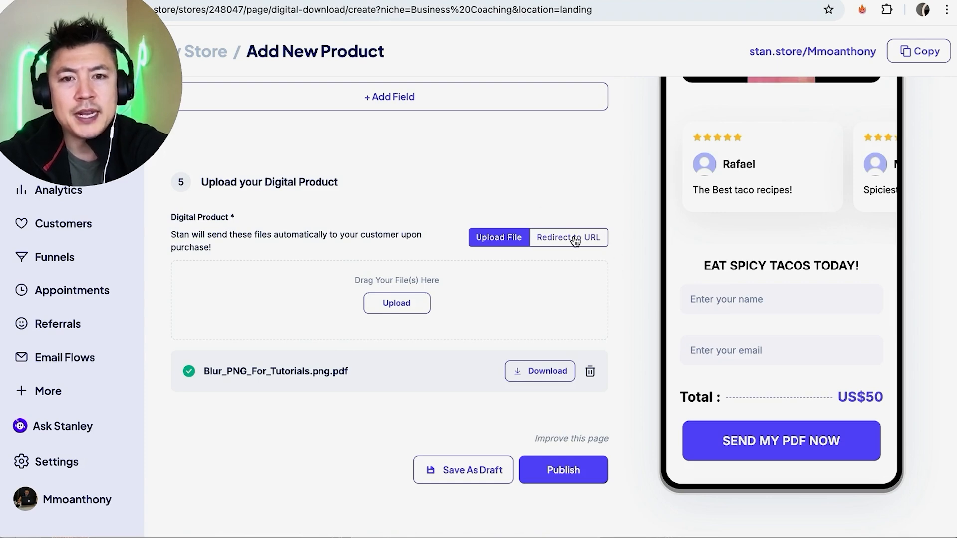
Toggle Redirect to URL to reveal the link and product name delivery fields
{"action": "left_click", "coordinate": [567, 237]}
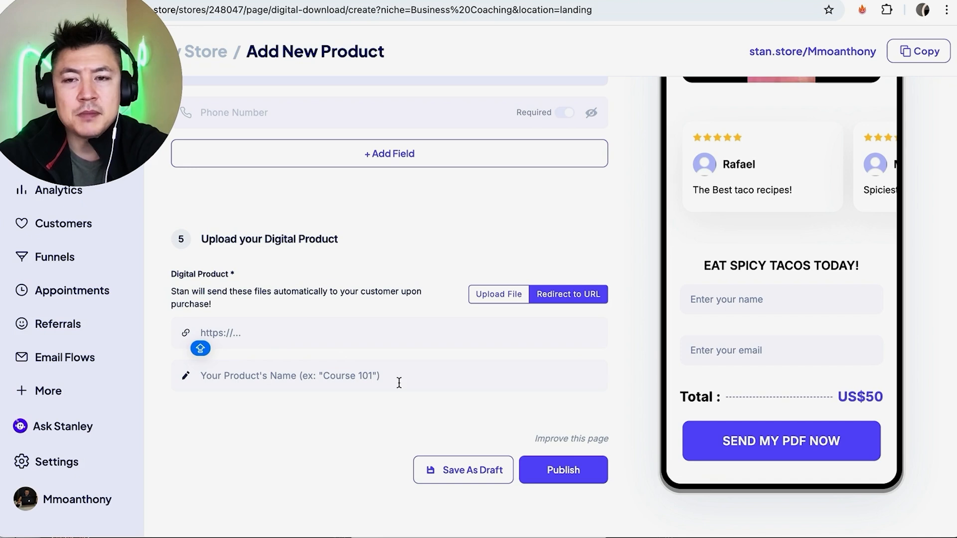
{"action": "mouse_move", "coordinate": [310, 334]}
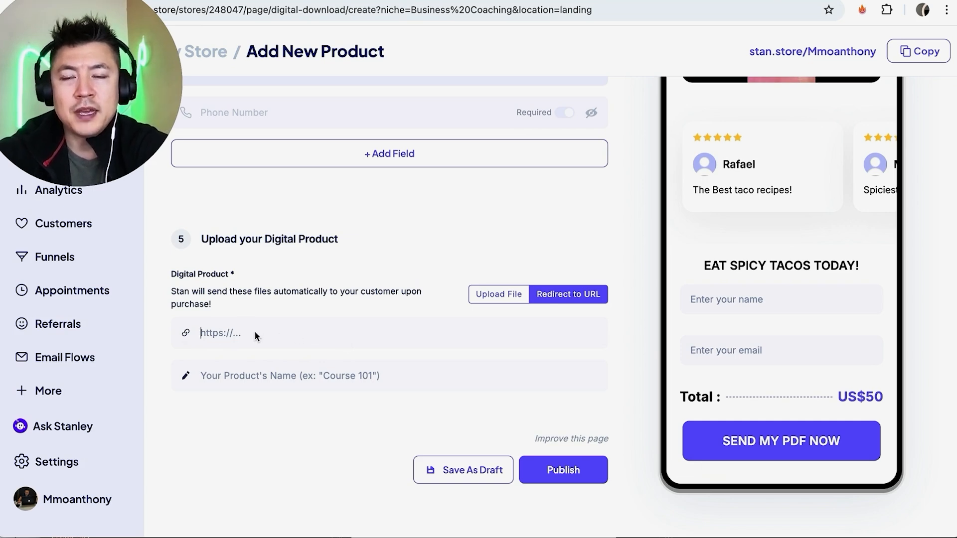
{"action": "mouse_move", "coordinate": [506, 342]}
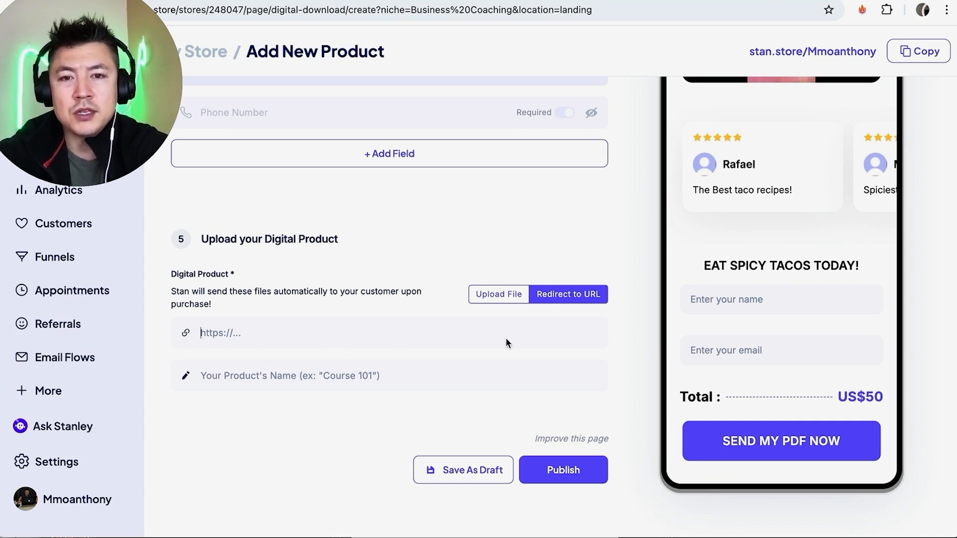
{"action": "left_click", "coordinate": [499, 294]}
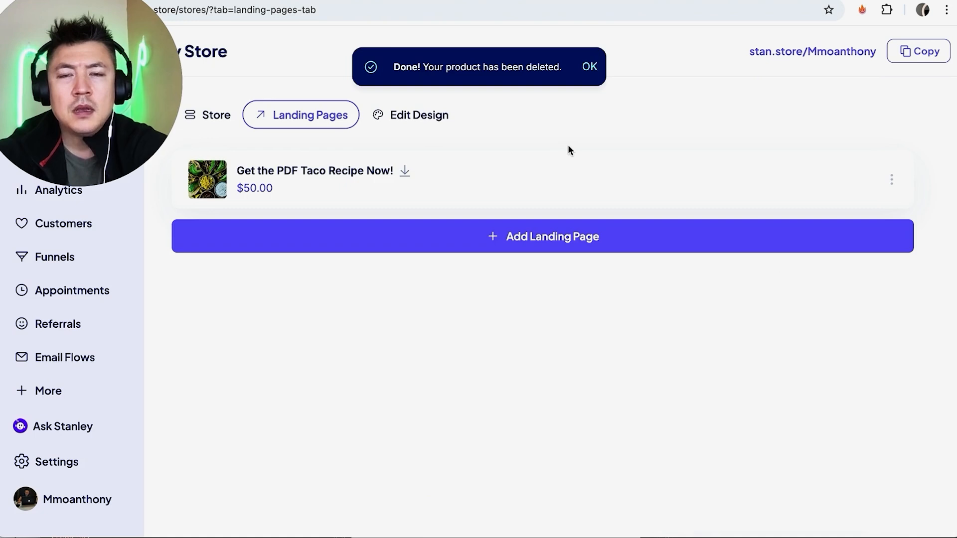
{"action": "mouse_move", "coordinate": [309, 178]}
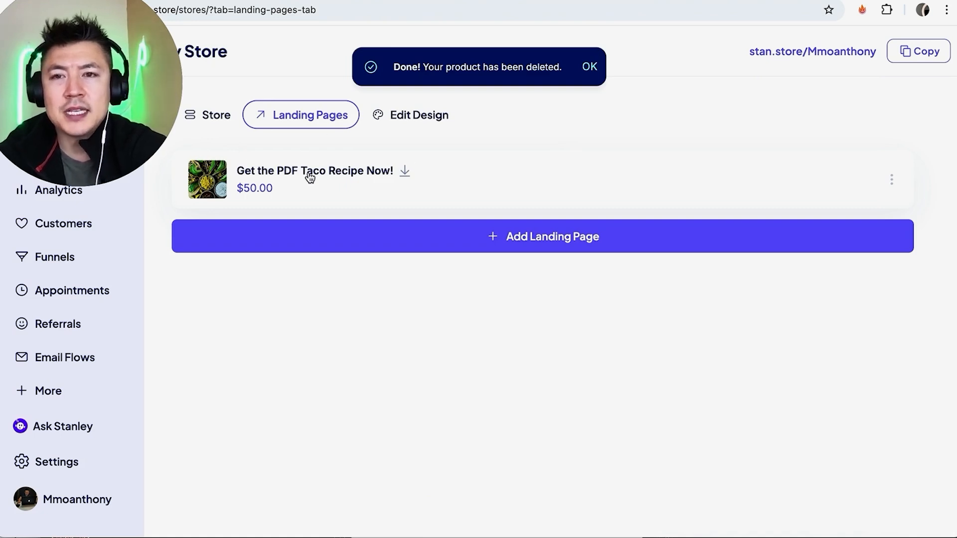
Review the taco recipe page's three-dot options (copy link, unpublish, duplicate, delete) without changing anything
{"action": "left_click", "coordinate": [588, 67]}
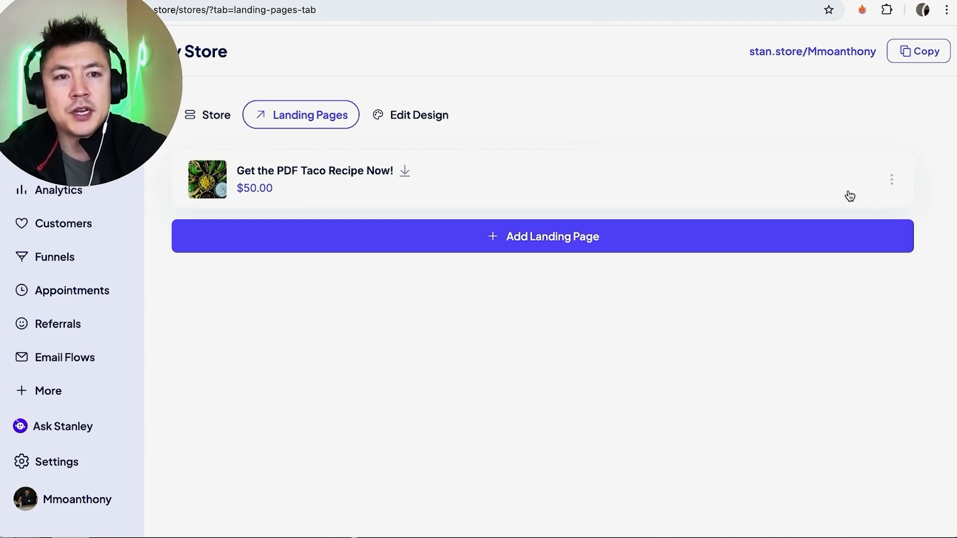
{"action": "left_click", "coordinate": [891, 180]}
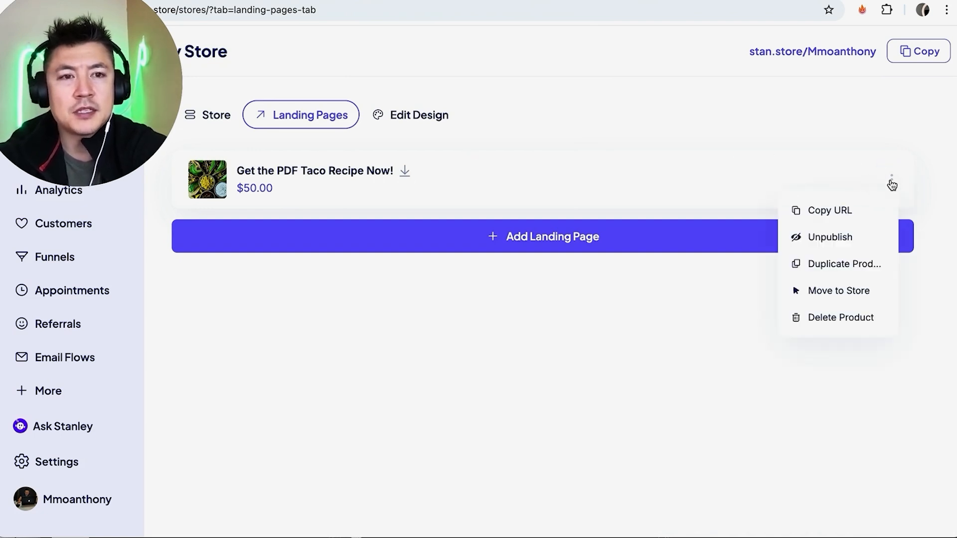
{"action": "left_click", "coordinate": [830, 210]}
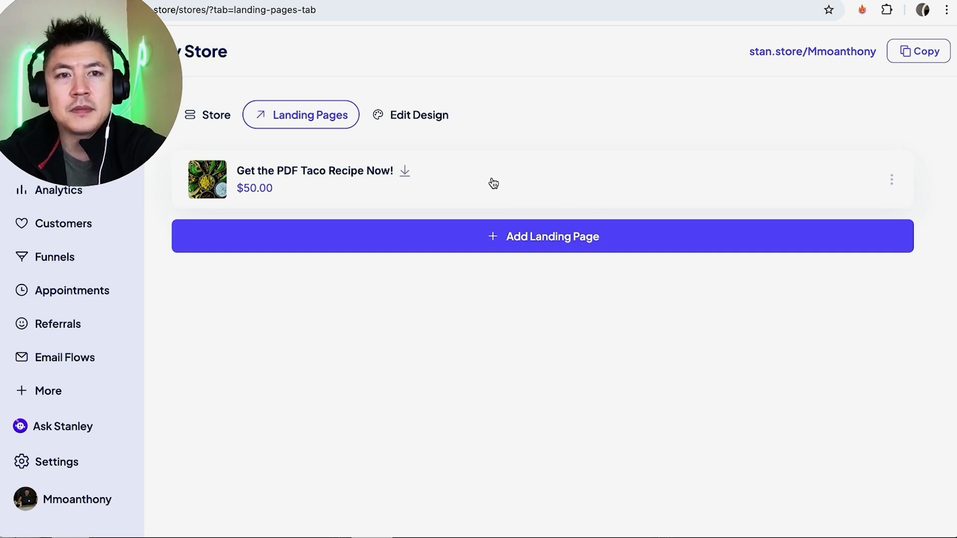
{"action": "mouse_move", "coordinate": [479, 185]}
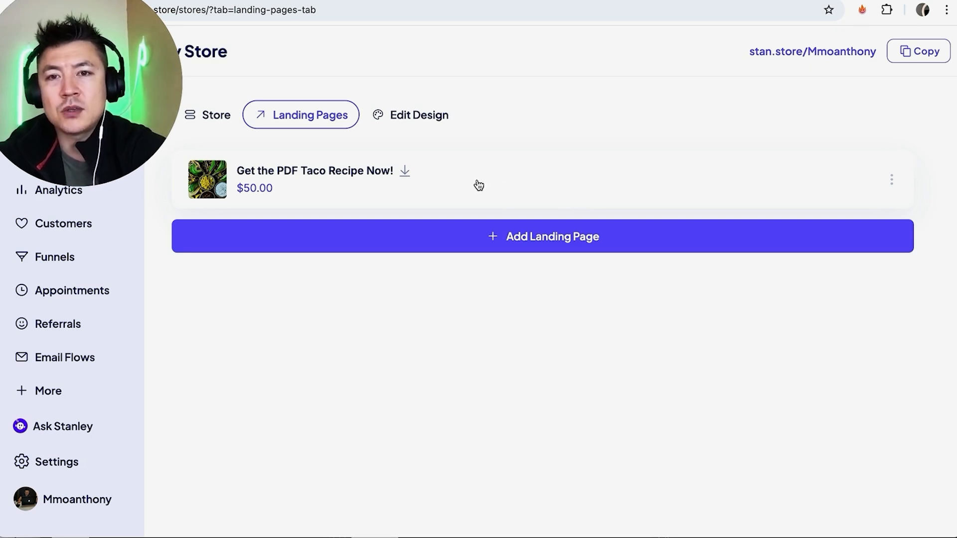